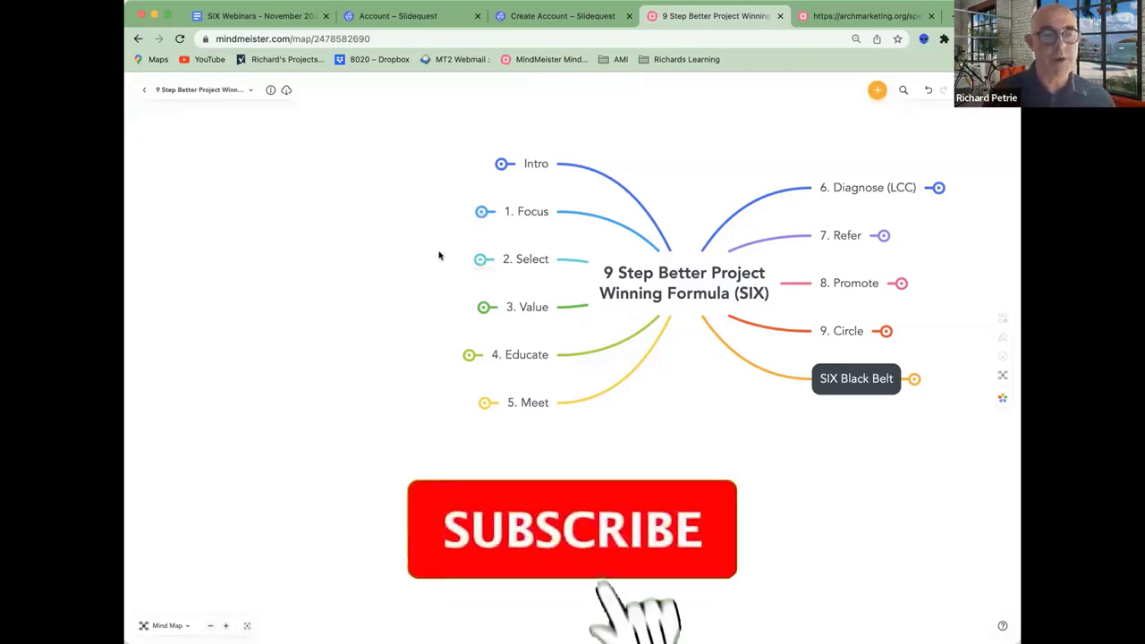
Expand the '2. Select' topic to reveal its child topics and attached images.
{"action": "left_click", "coordinate": [572, 528]}
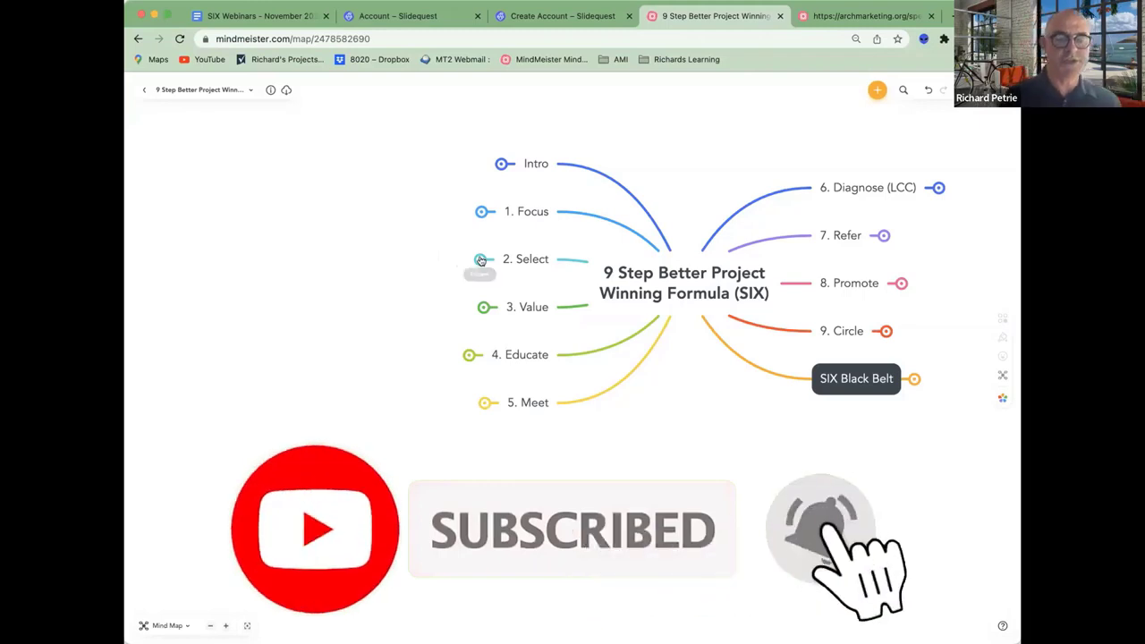
{"action": "left_click", "coordinate": [480, 260]}
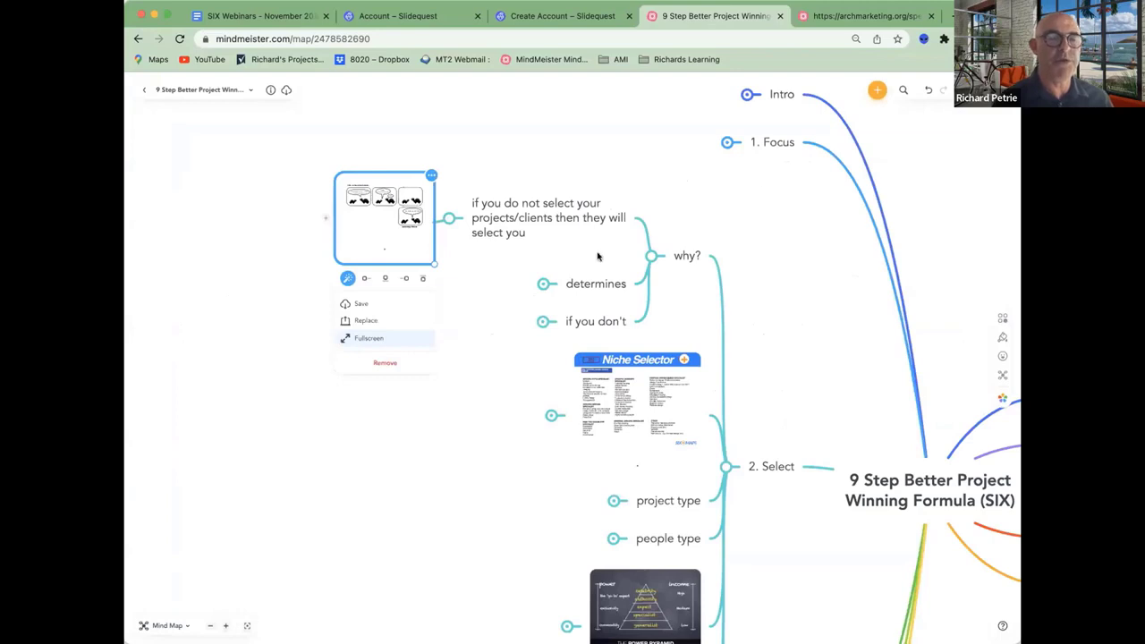
Dismiss the image options, expand determines and 80-20, then fold 80-20 away again.
{"action": "left_click", "coordinate": [299, 316]}
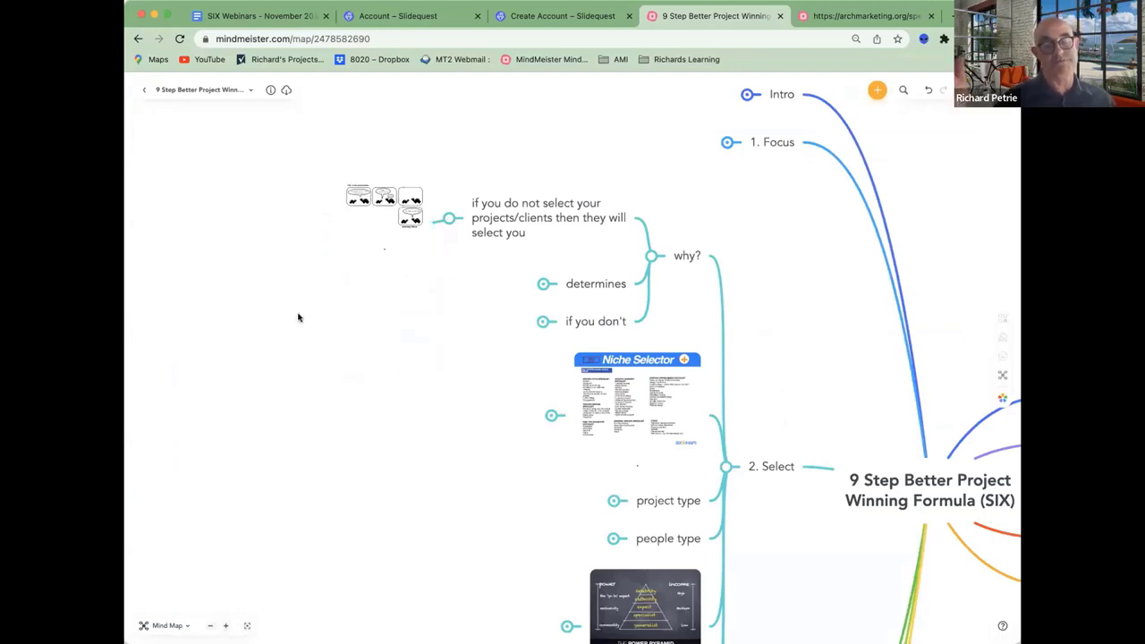
{"action": "mouse_move", "coordinate": [544, 286]}
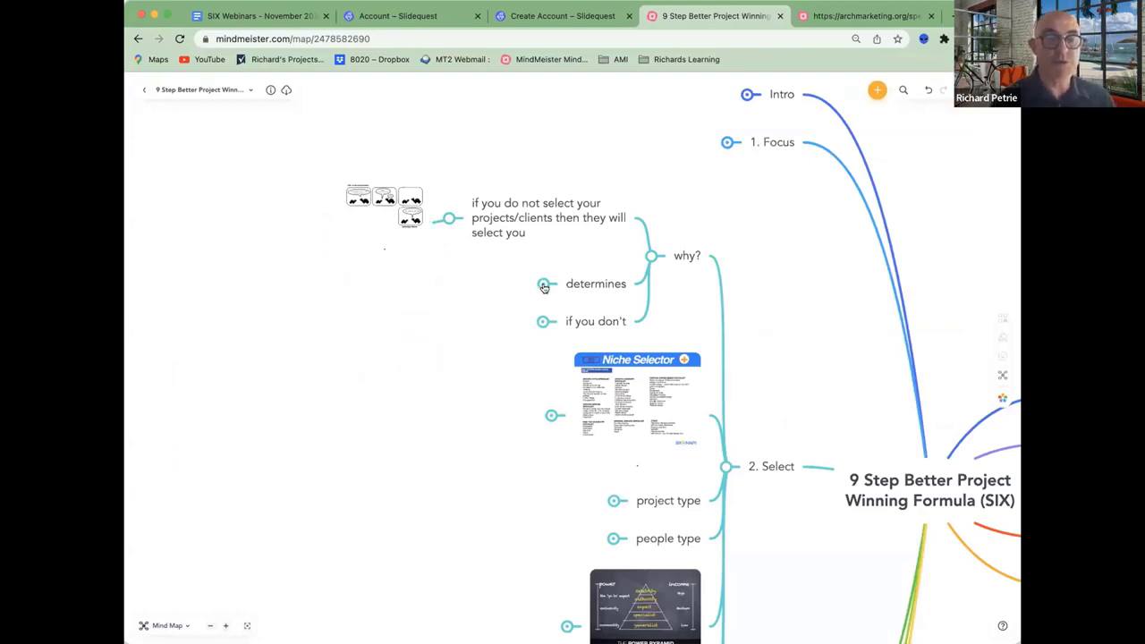
{"action": "left_click", "coordinate": [544, 284]}
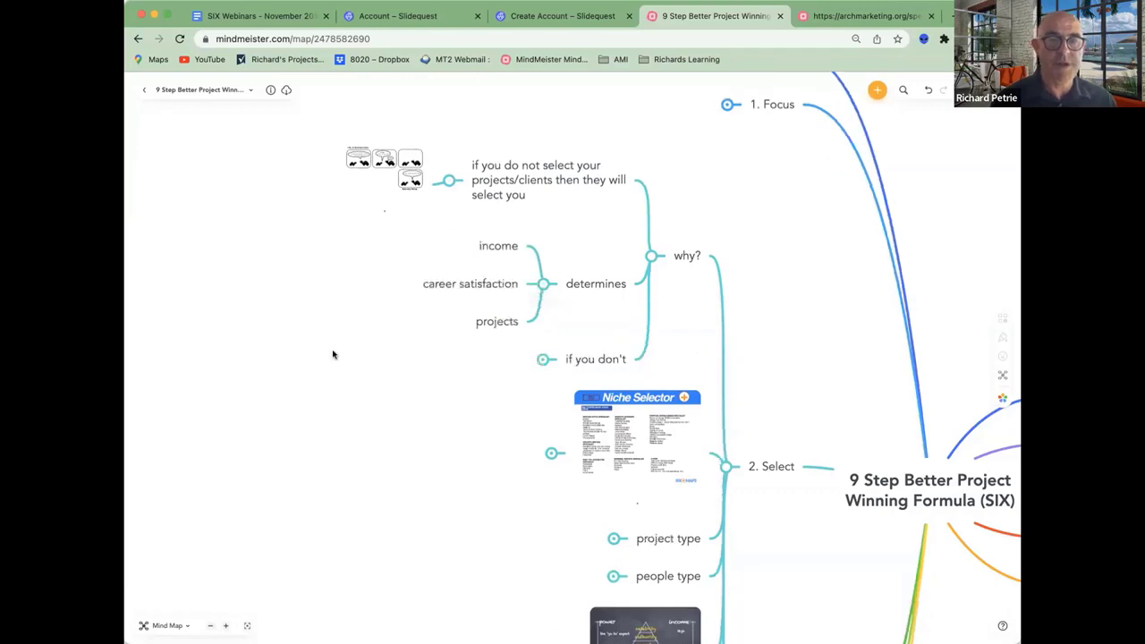
{"action": "mouse_move", "coordinate": [546, 308]}
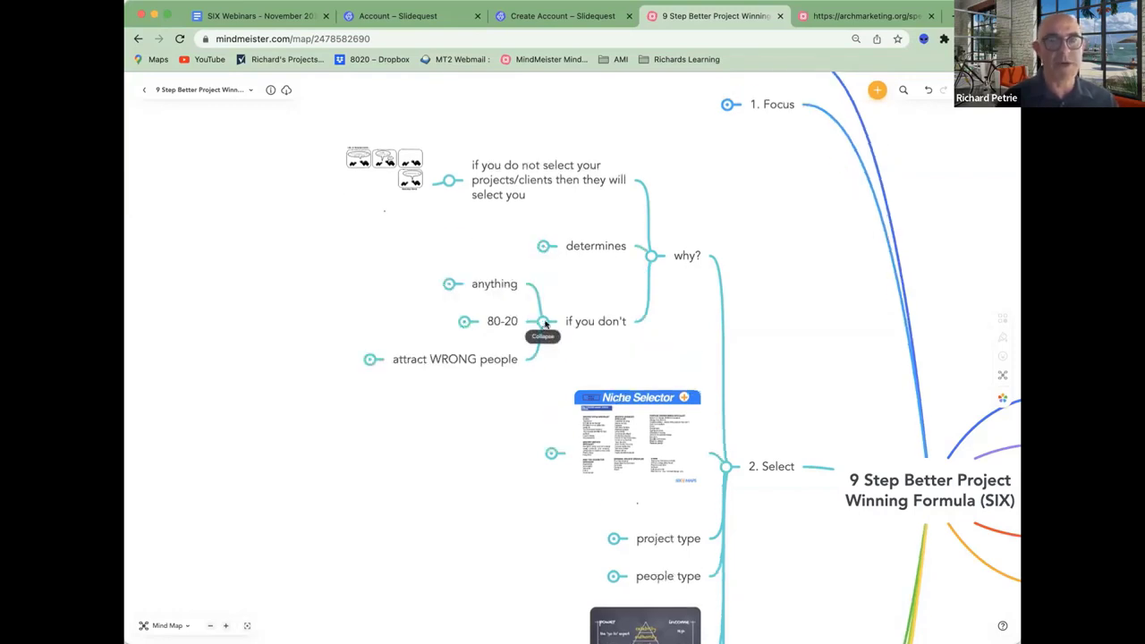
{"action": "left_click", "coordinate": [444, 284]}
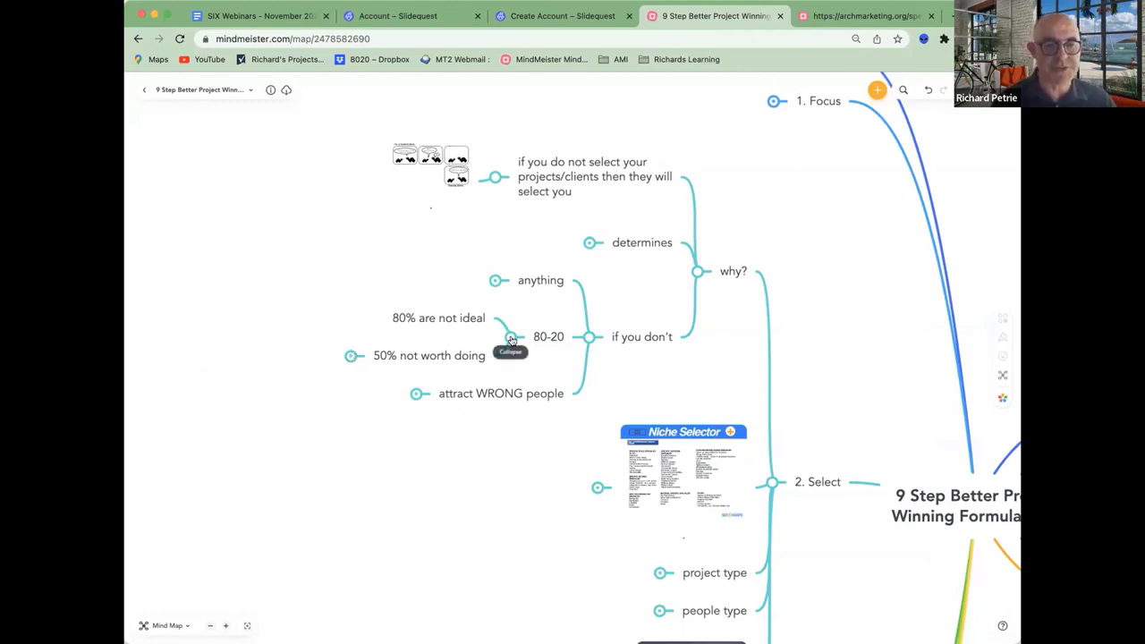
{"action": "left_click", "coordinate": [511, 338]}
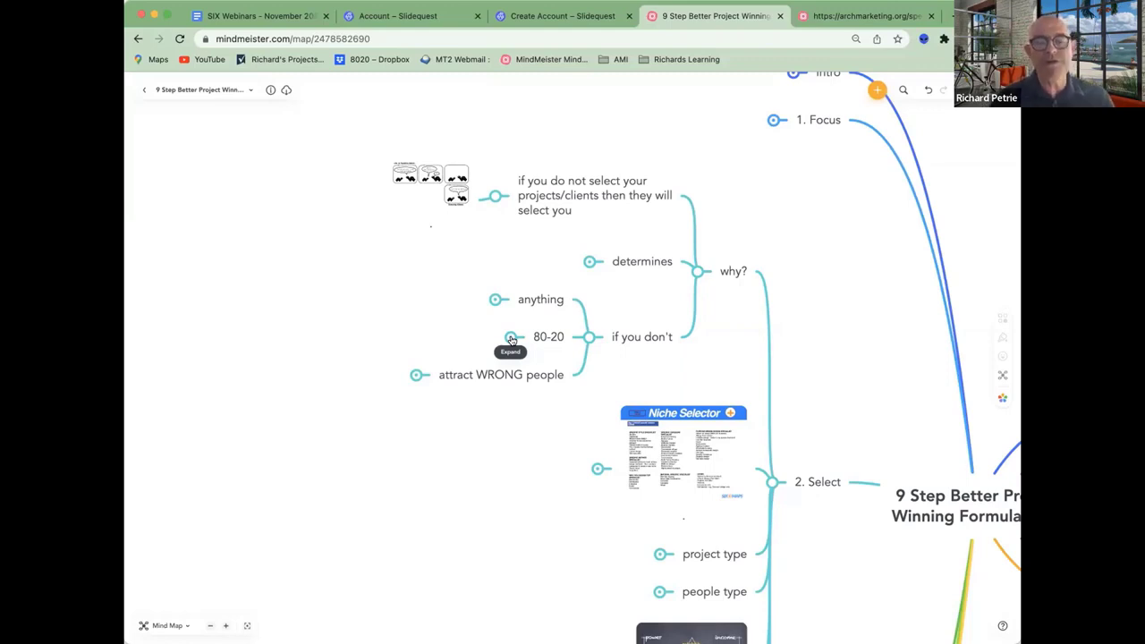
{"action": "mouse_move", "coordinate": [512, 409]}
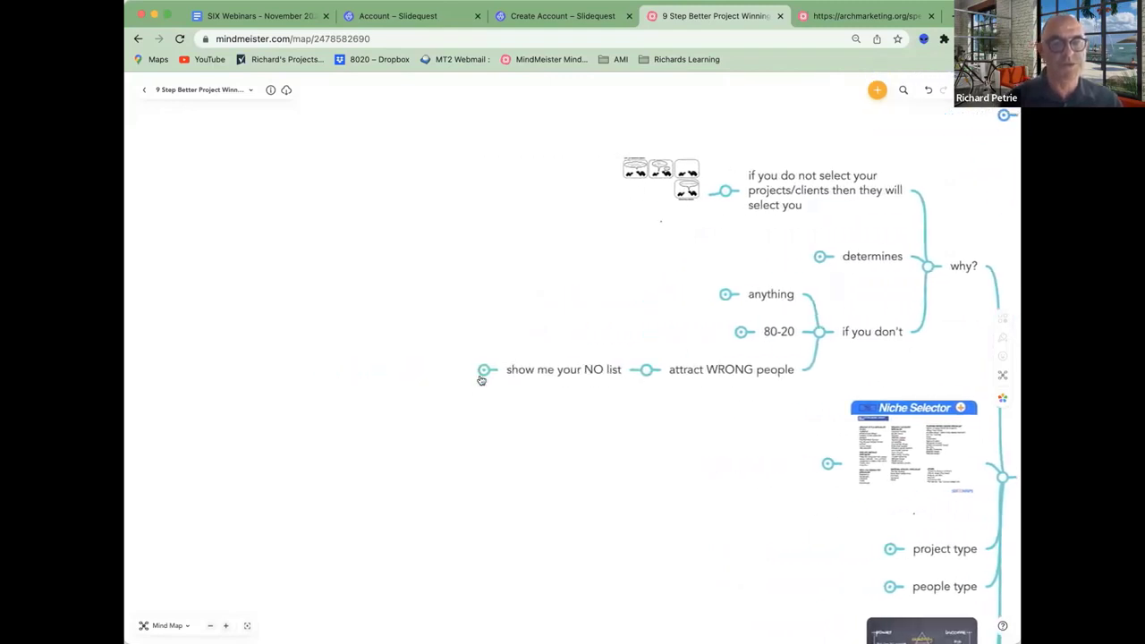
{"action": "mouse_move", "coordinate": [482, 370]}
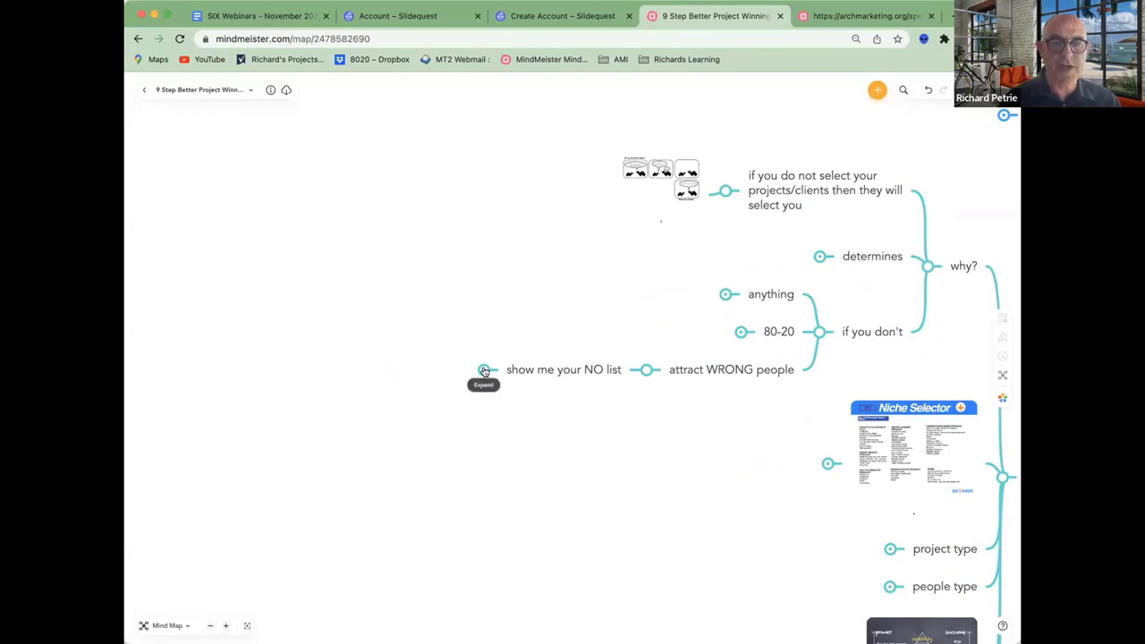
Expand the NO list to show 'disrespects spouse', 'inadequate budget' and 'take over plans'.
{"action": "left_click", "coordinate": [483, 370]}
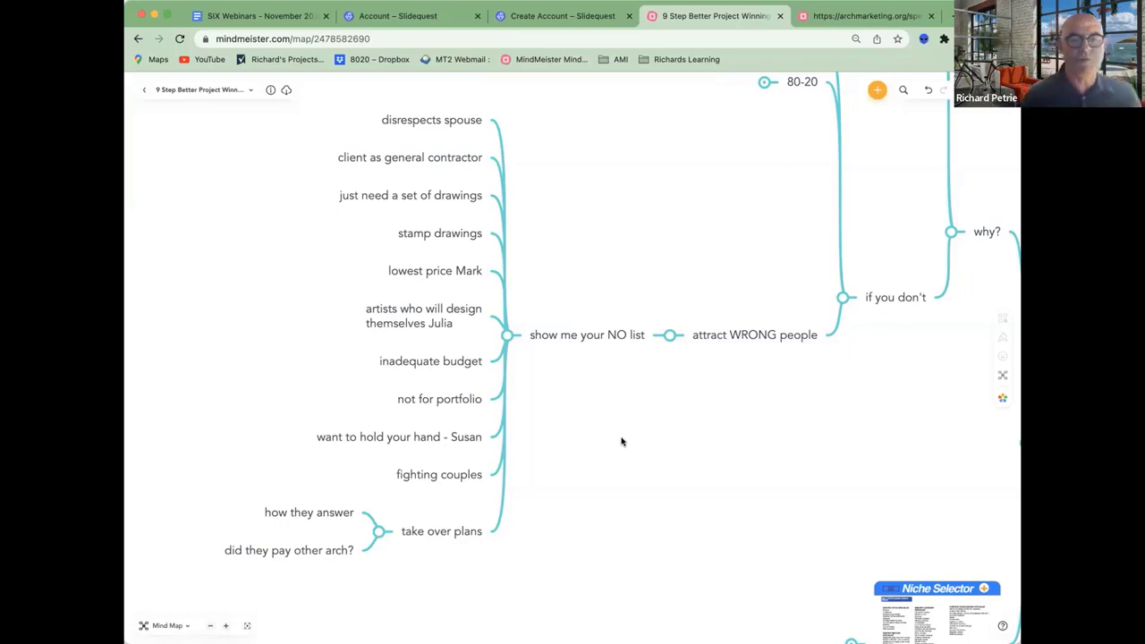
{"action": "mouse_move", "coordinate": [518, 345]}
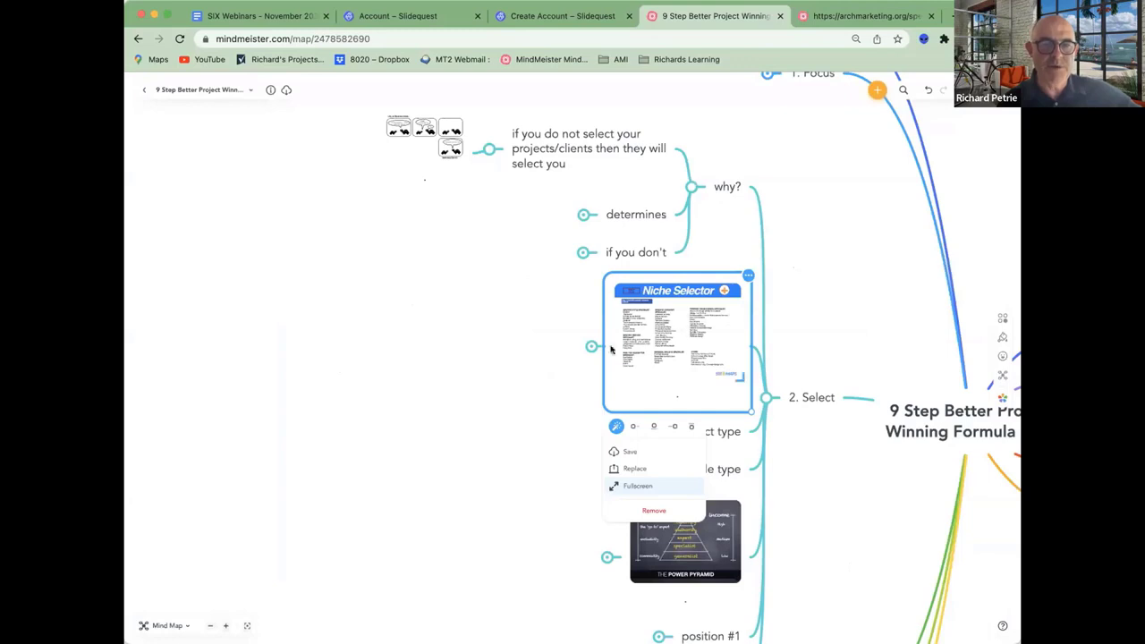
{"action": "mouse_move", "coordinate": [589, 347]}
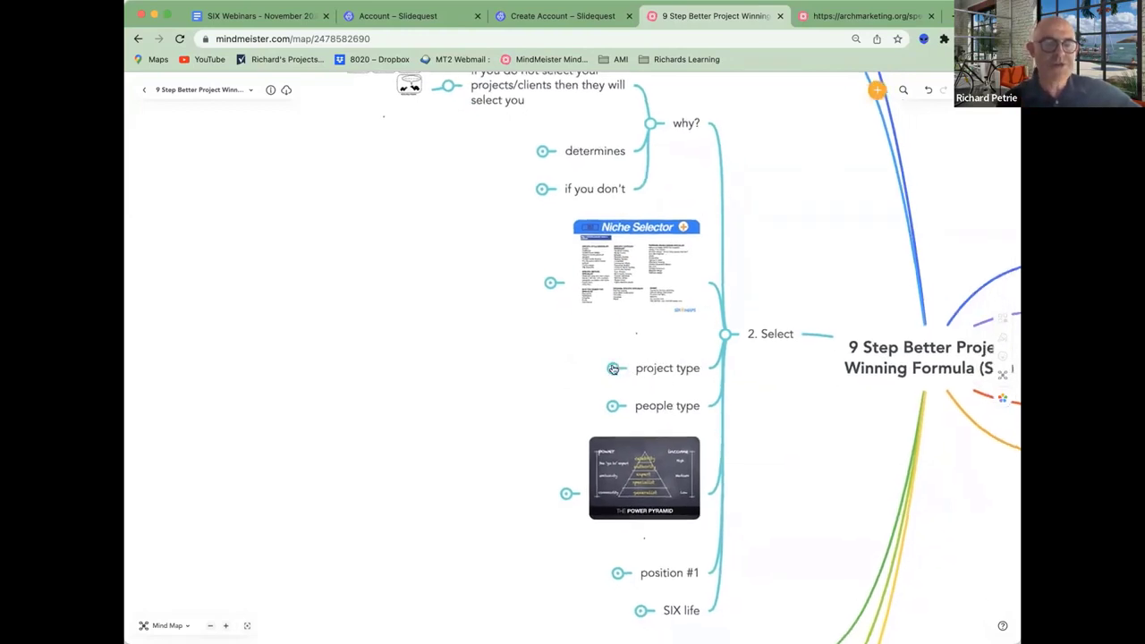
{"action": "mouse_move", "coordinate": [612, 368]}
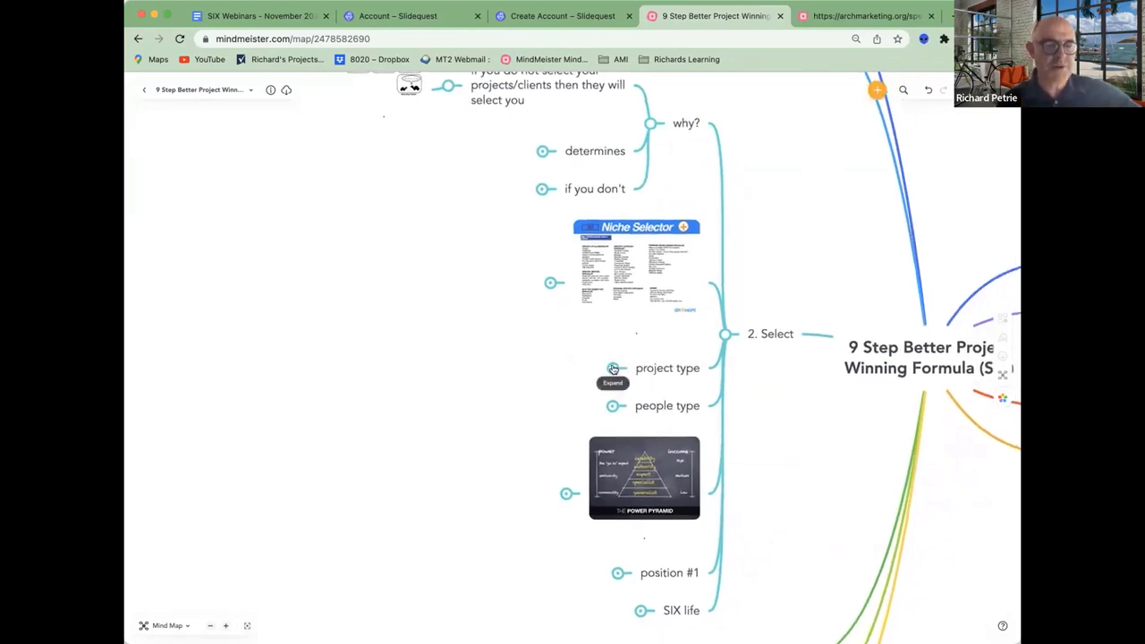
Expand project type to show 'The Artful Living Experience by Julia Miner'.
{"action": "left_click", "coordinate": [612, 368]}
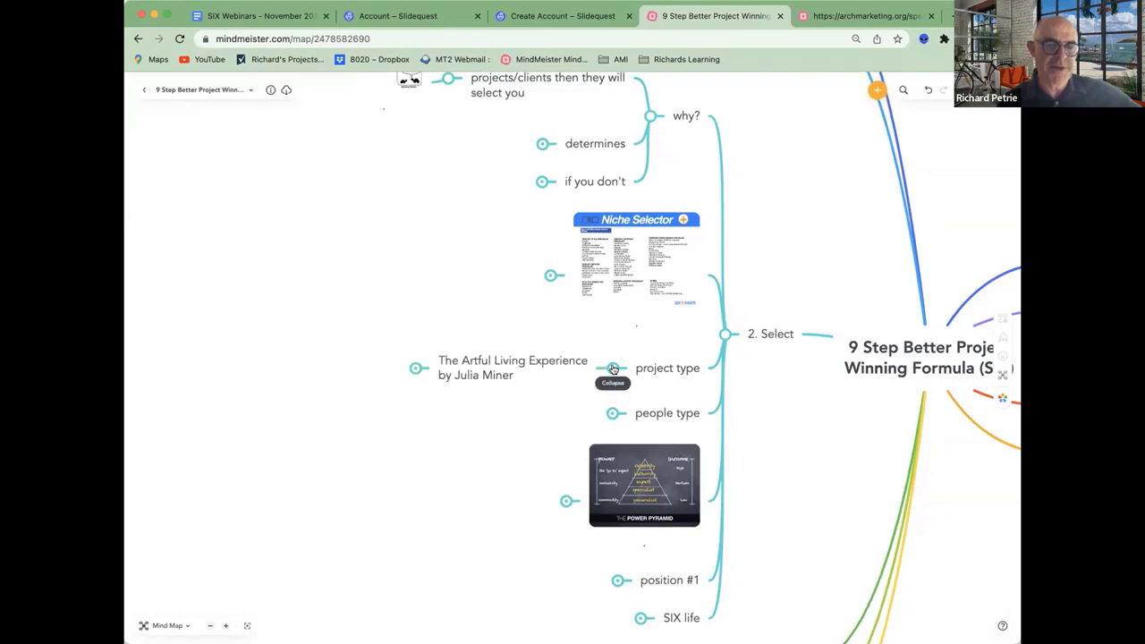
{"action": "mouse_move", "coordinate": [504, 387]}
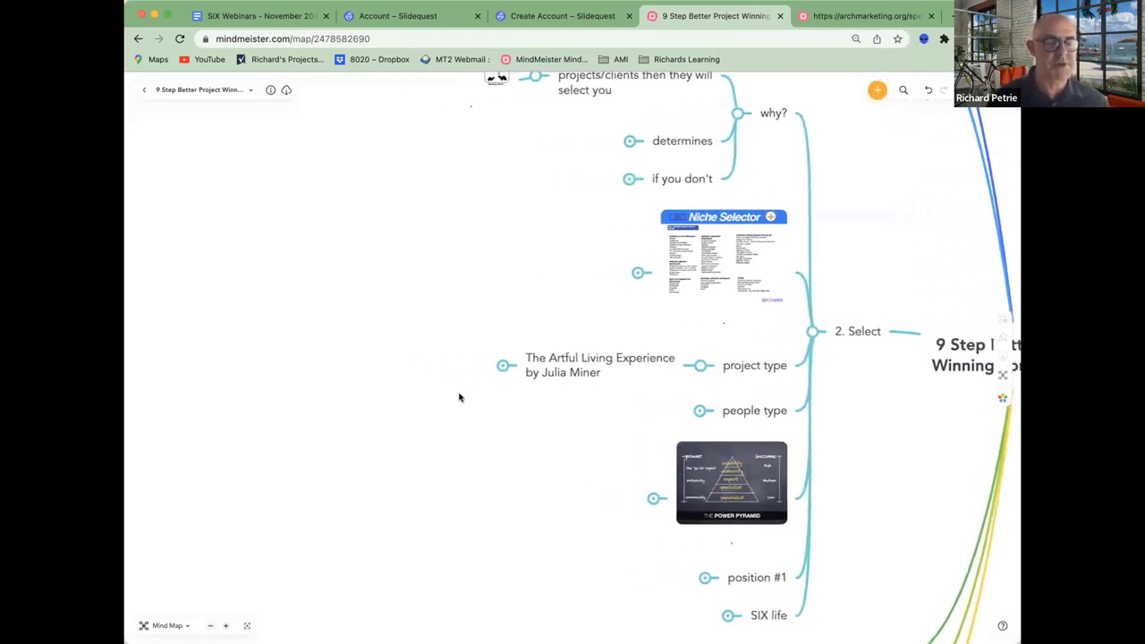
{"action": "mouse_move", "coordinate": [503, 365]}
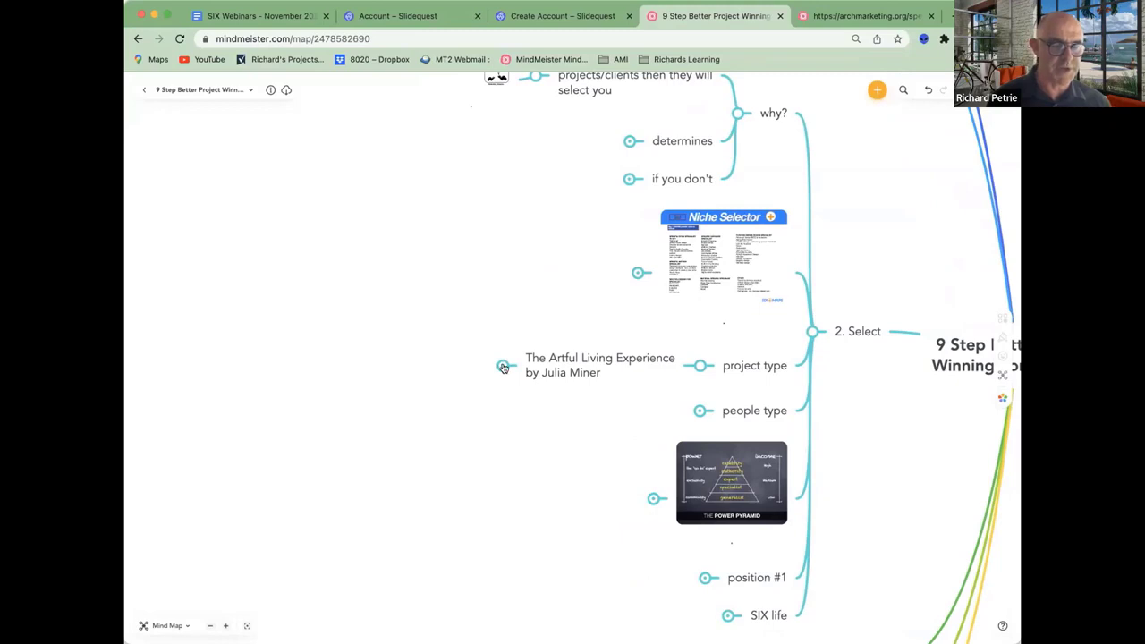
Expand The Artful Living Experience, then open and close its backstory subtopics.
{"action": "left_click", "coordinate": [503, 367]}
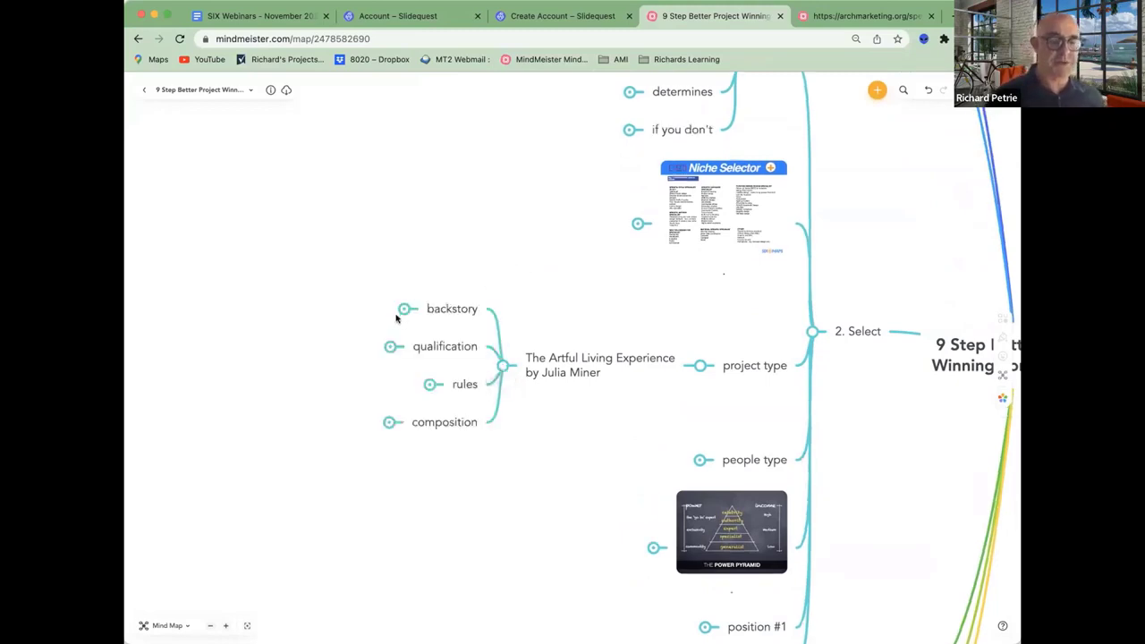
{"action": "left_click", "coordinate": [404, 309]}
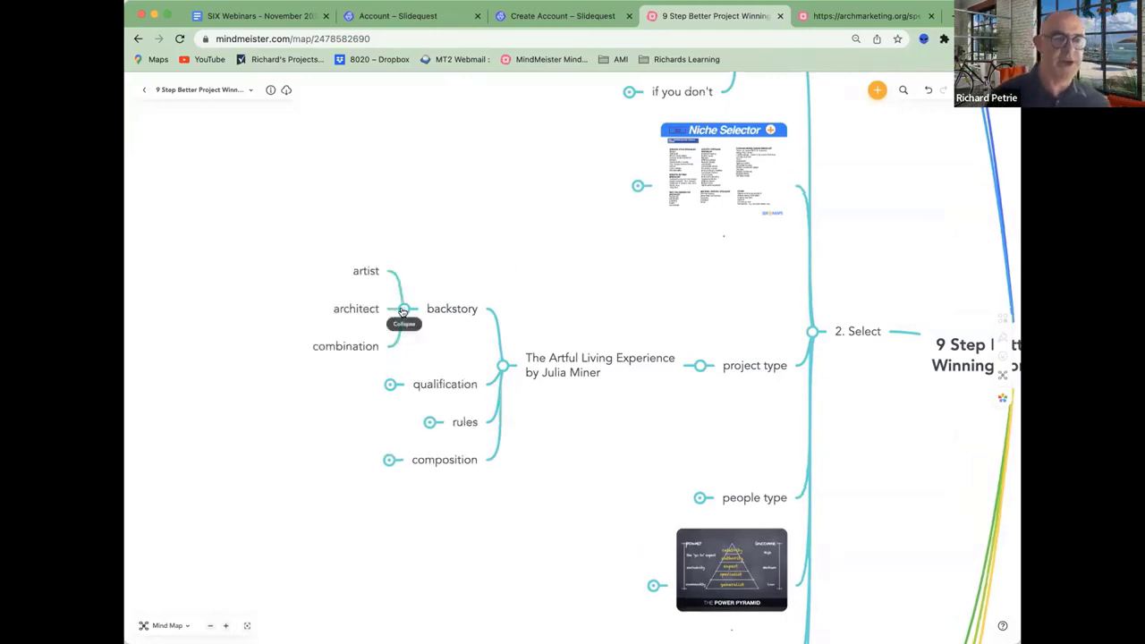
{"action": "left_click", "coordinate": [402, 309]}
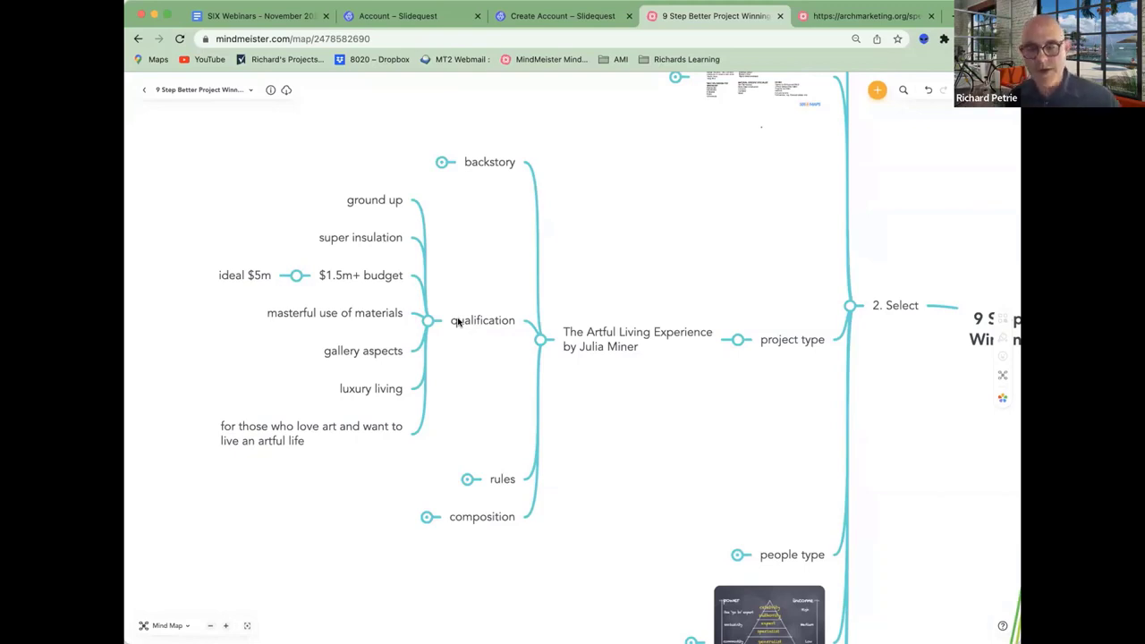
{"action": "mouse_move", "coordinate": [465, 338]}
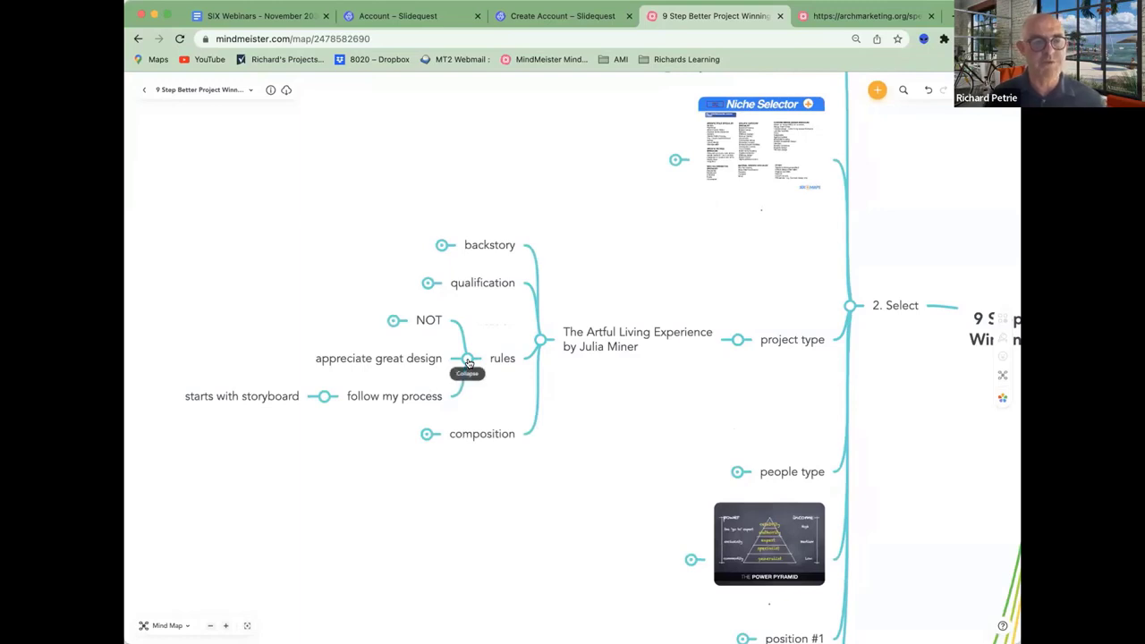
{"action": "mouse_move", "coordinate": [422, 439]}
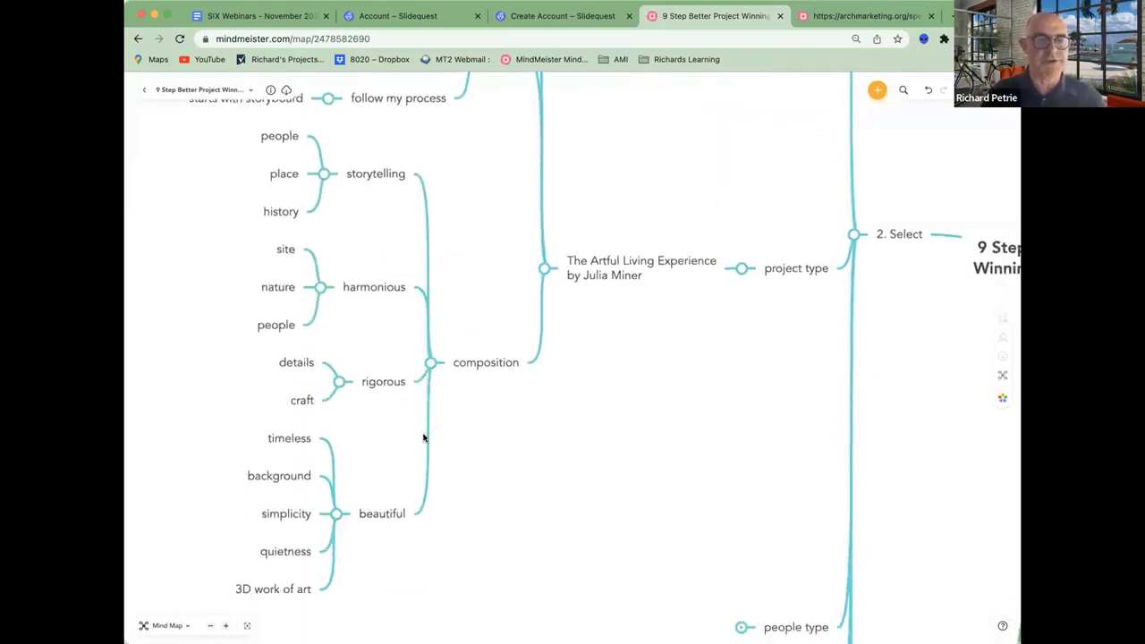
Fold 'The Artful Living Experience by Julia Miner' back down to its title.
{"action": "scroll", "scroll_direction": "down", "scroll_amount": 3}
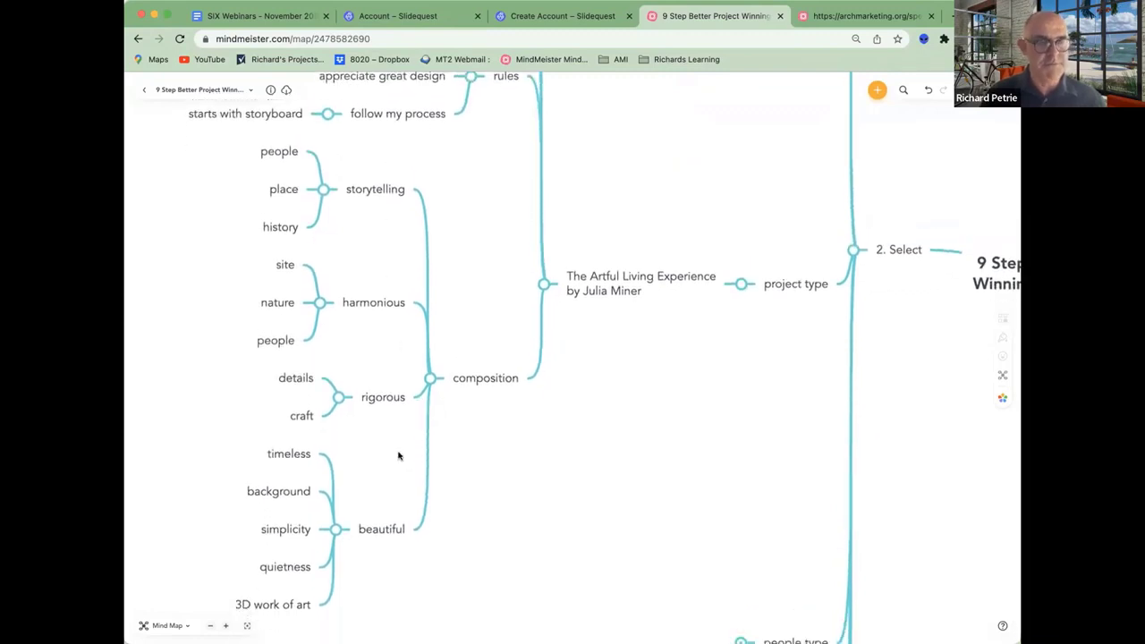
{"action": "mouse_move", "coordinate": [429, 391]}
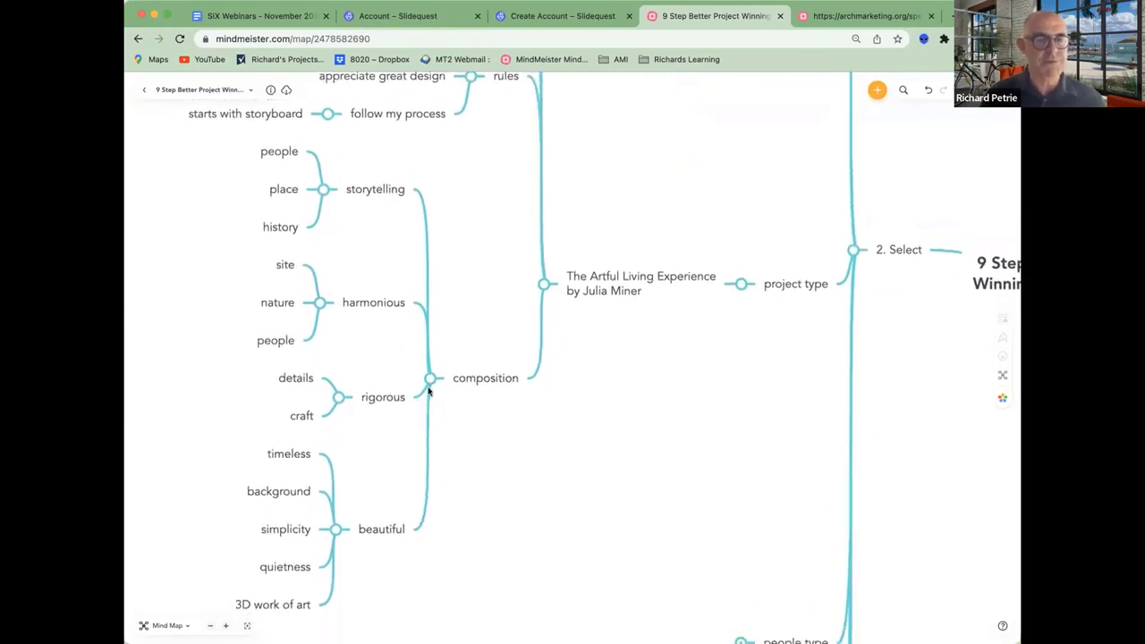
{"action": "mouse_move", "coordinate": [429, 380]}
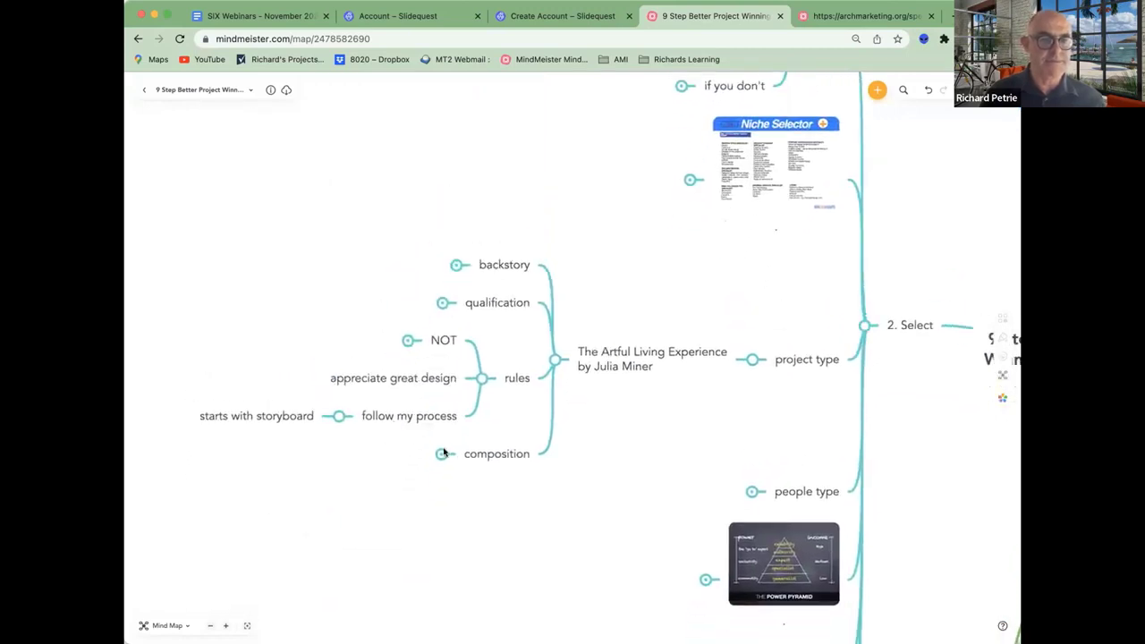
{"action": "mouse_move", "coordinate": [418, 386]}
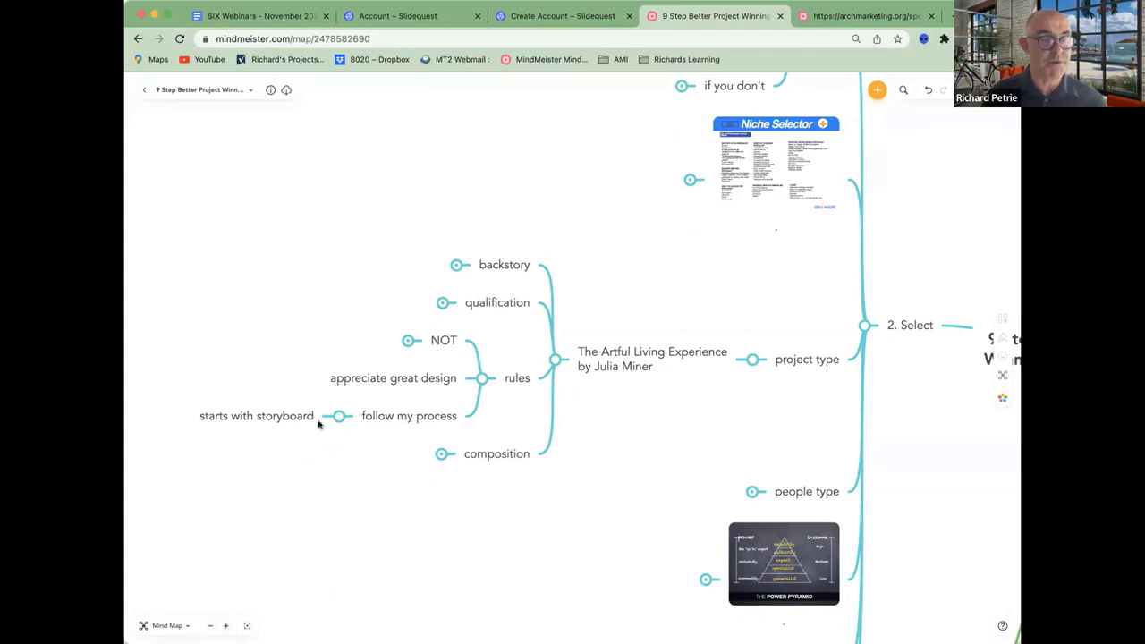
{"action": "left_click", "coordinate": [256, 416]}
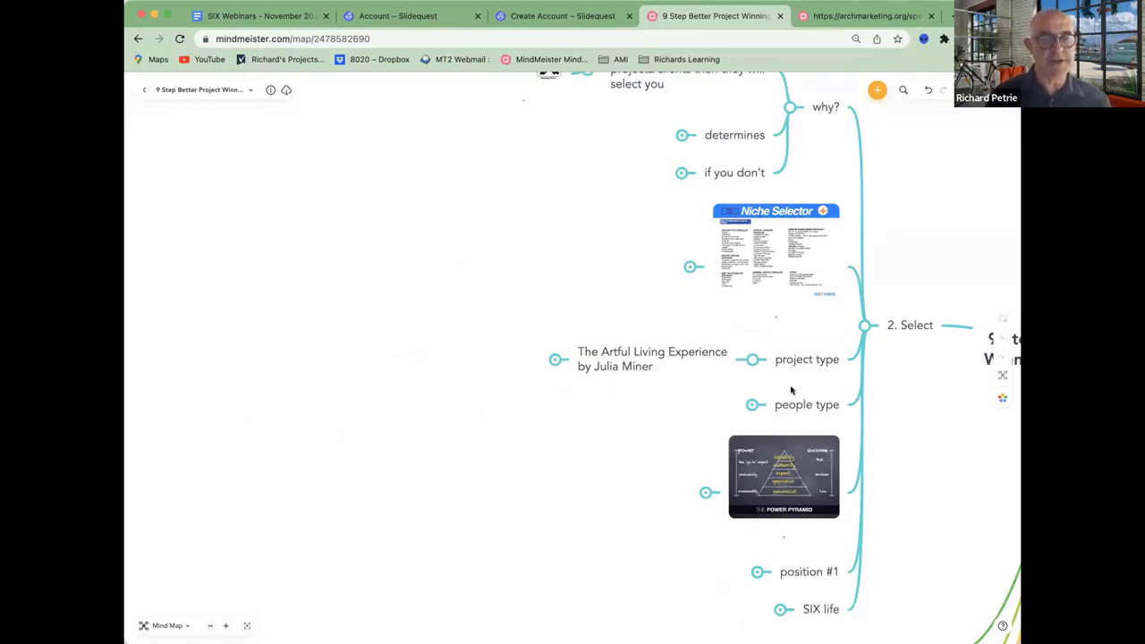
{"action": "mouse_move", "coordinate": [767, 399]}
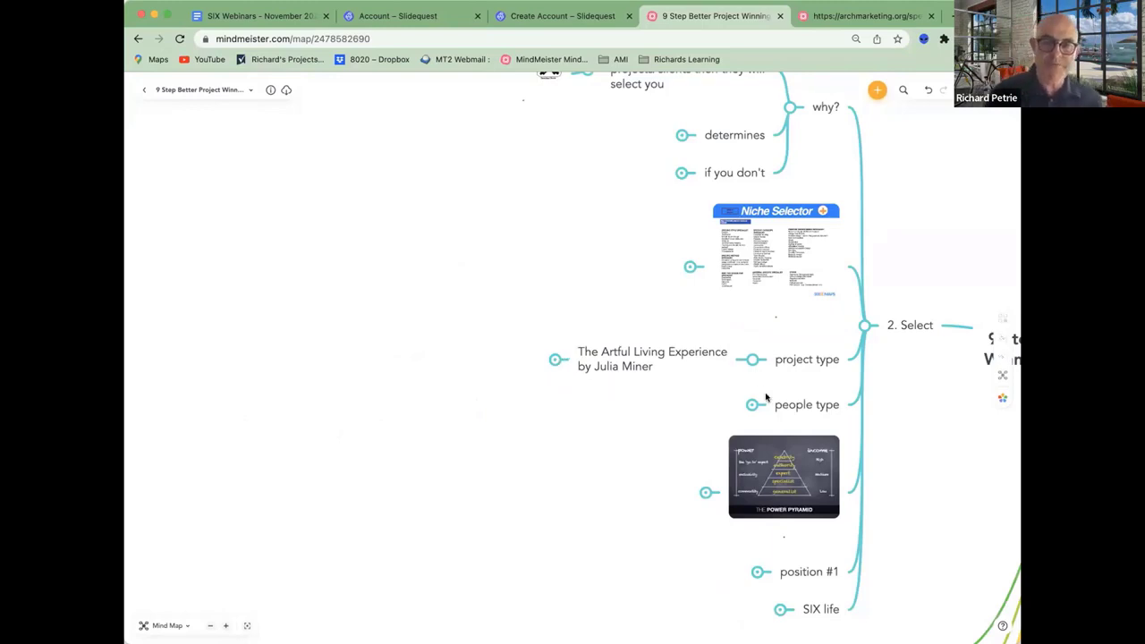
{"action": "mouse_move", "coordinate": [750, 405]}
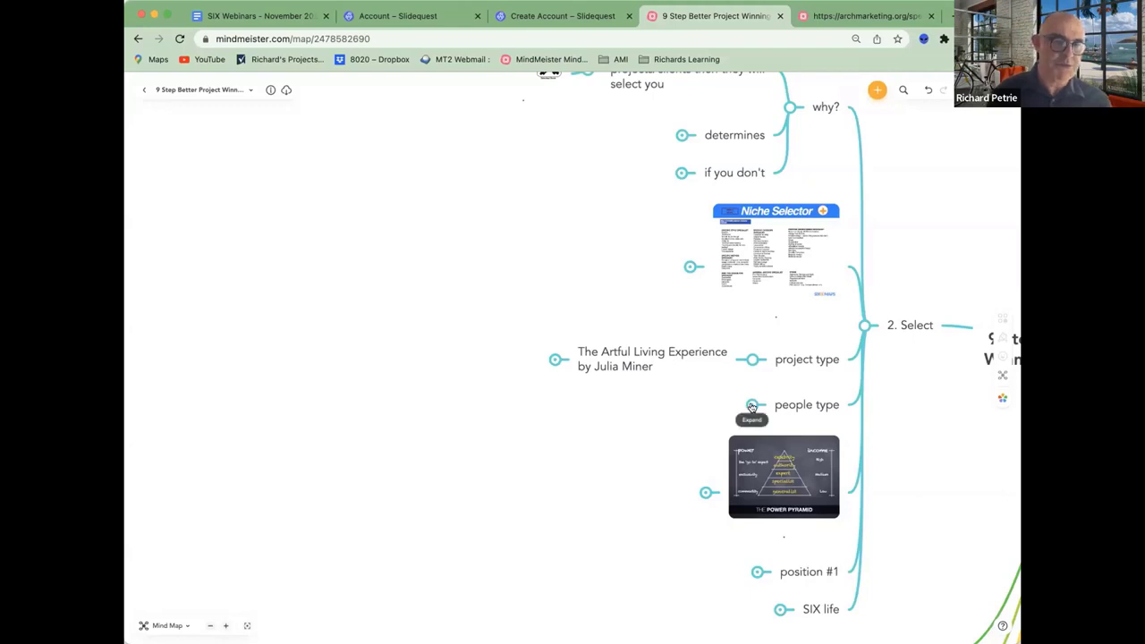
{"action": "left_click", "coordinate": [751, 405]}
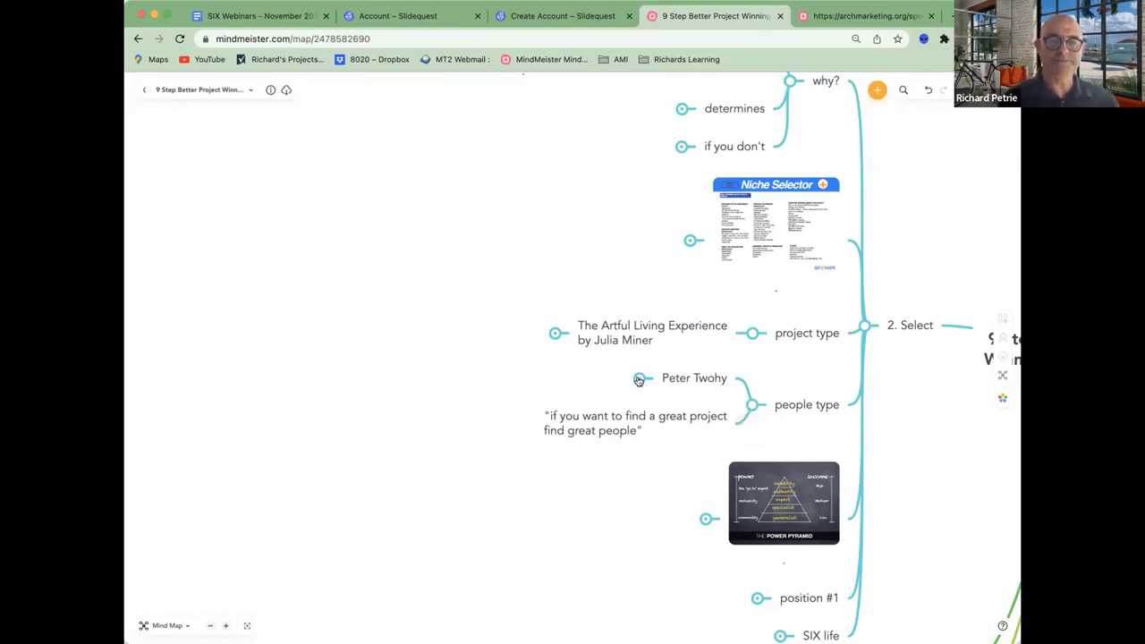
{"action": "left_click", "coordinate": [638, 380]}
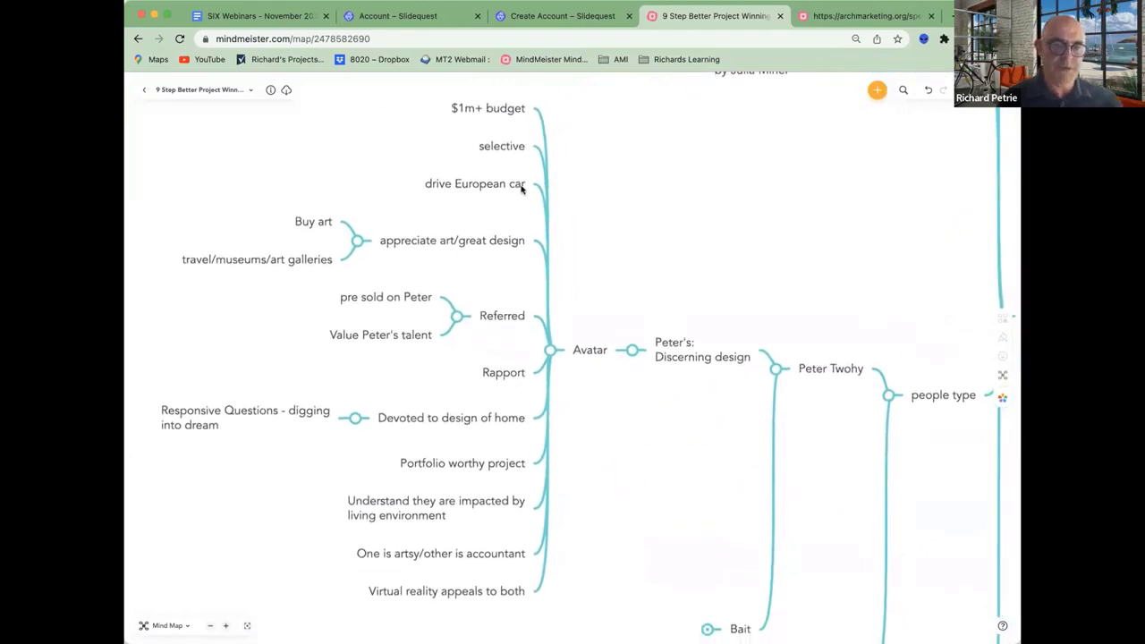
{"action": "mouse_move", "coordinate": [641, 283]}
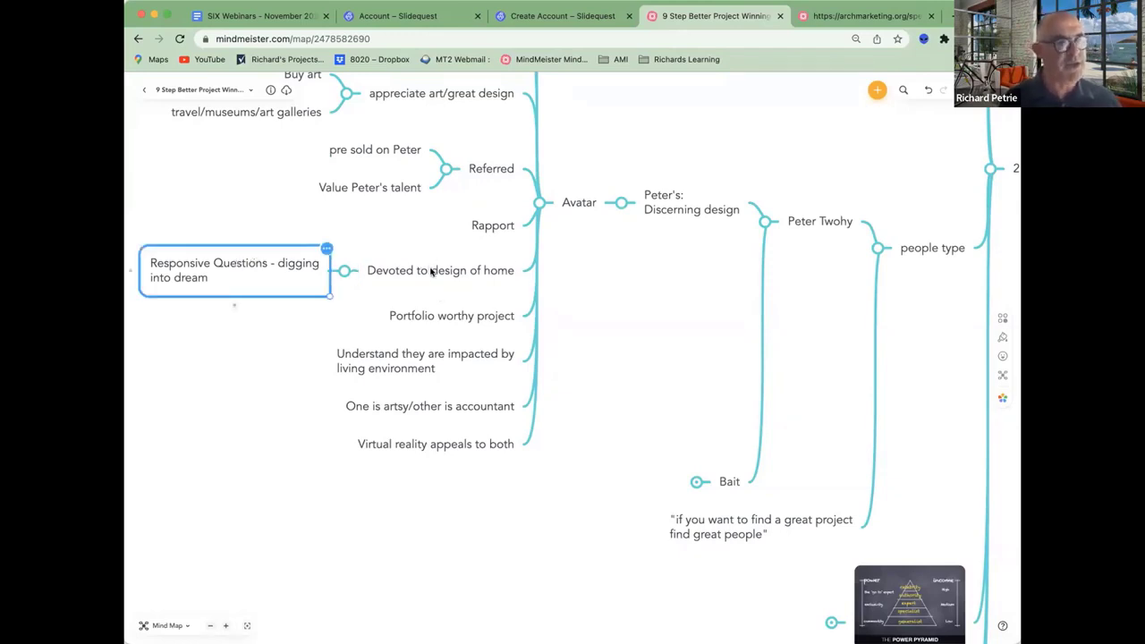
Select 'Devoted to design of home' and collapse the Avatar topic's details.
{"action": "left_click", "coordinate": [439, 270]}
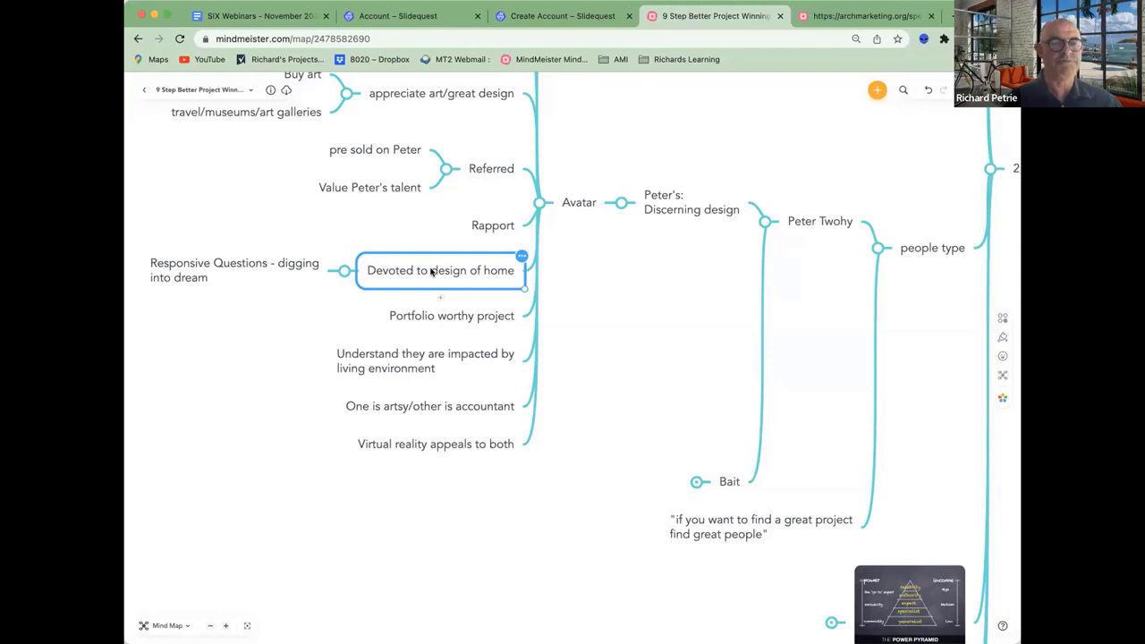
{"action": "left_click", "coordinate": [450, 315]}
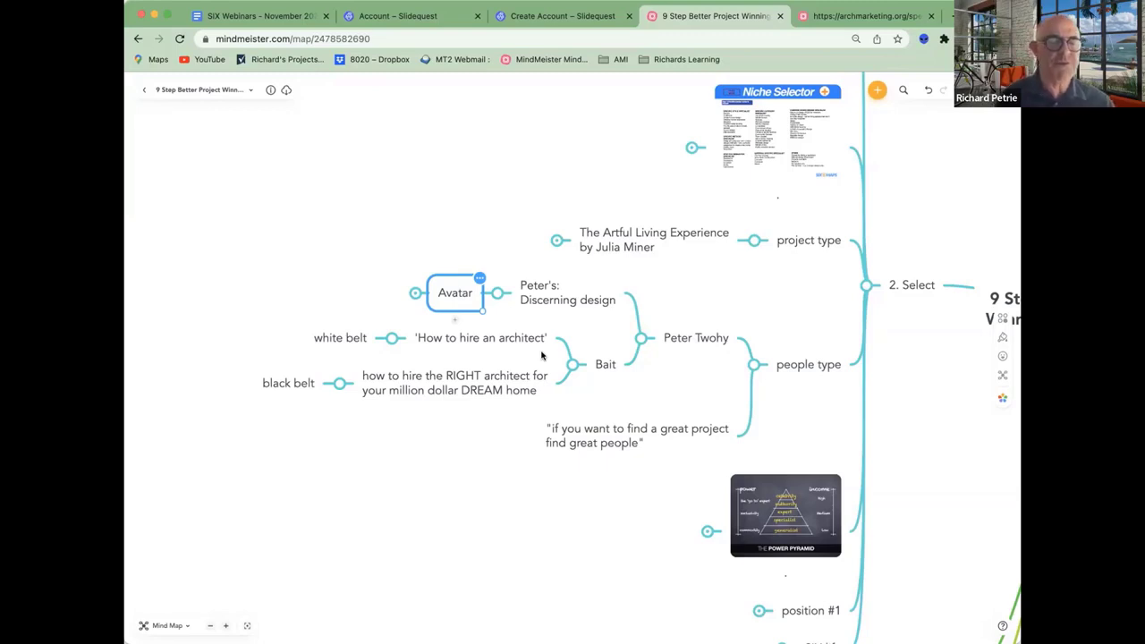
Select the Bait subtopics, fold up people type, and view the Power Pyramid image fullscreen.
{"action": "left_click", "coordinate": [481, 337]}
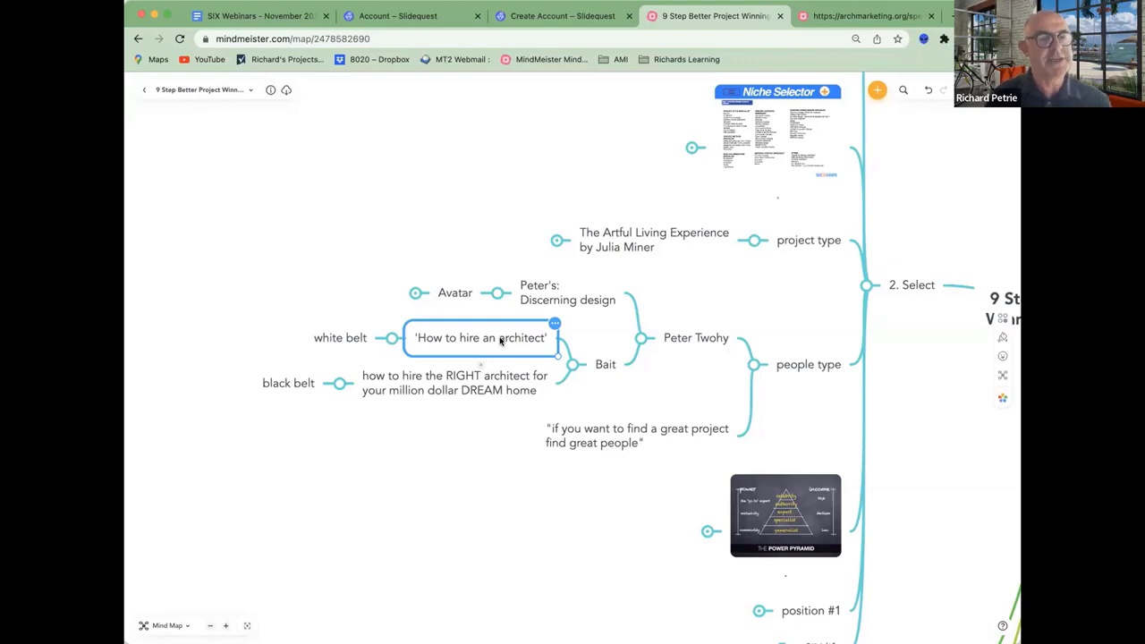
{"action": "left_click", "coordinate": [339, 337]}
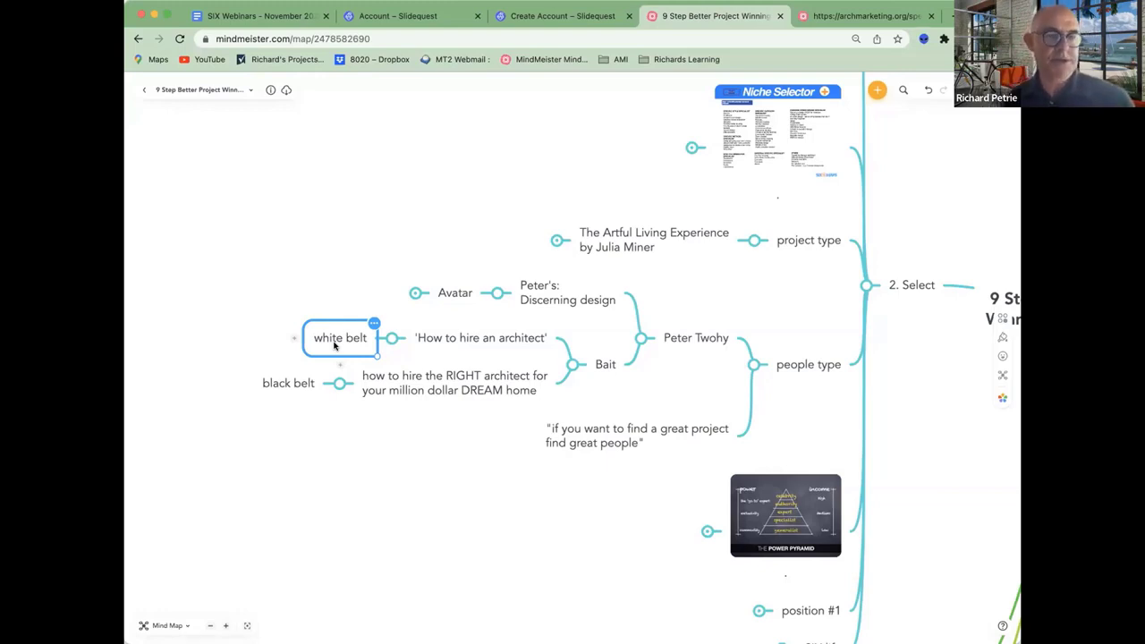
{"action": "left_click", "coordinate": [454, 382]}
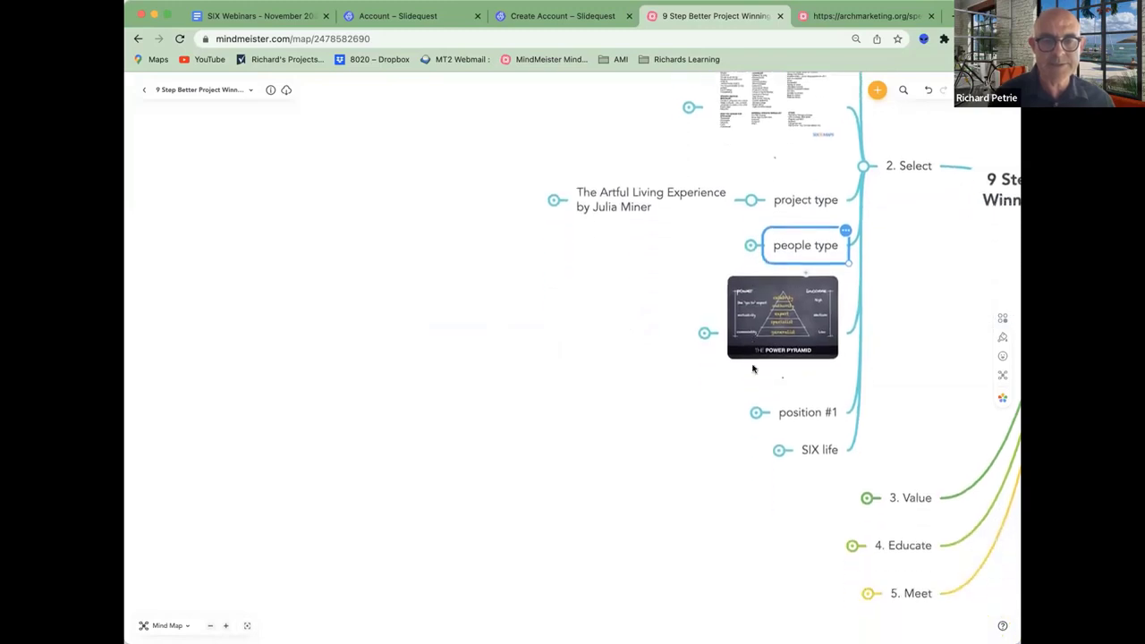
{"action": "left_click", "coordinate": [781, 319]}
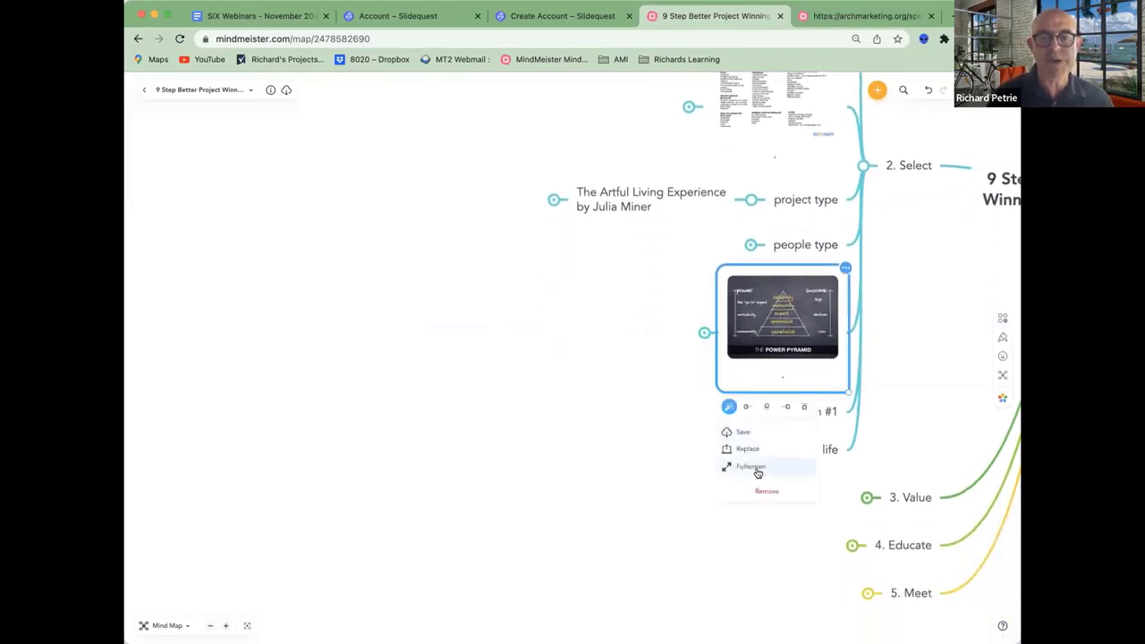
{"action": "left_click", "coordinate": [749, 466]}
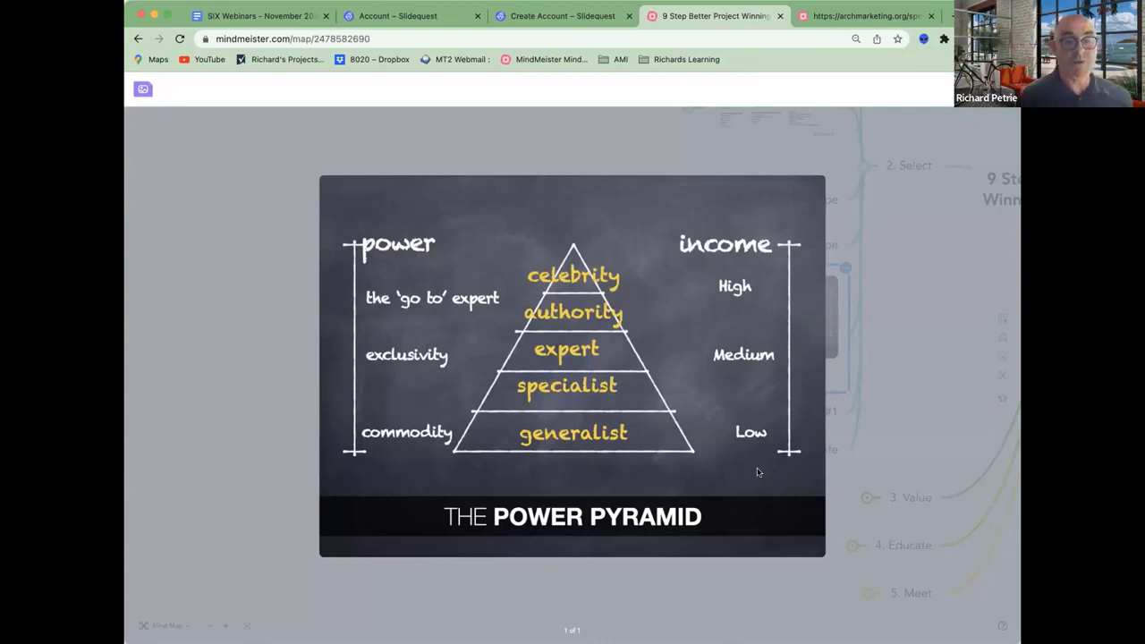
{"action": "mouse_move", "coordinate": [742, 579]}
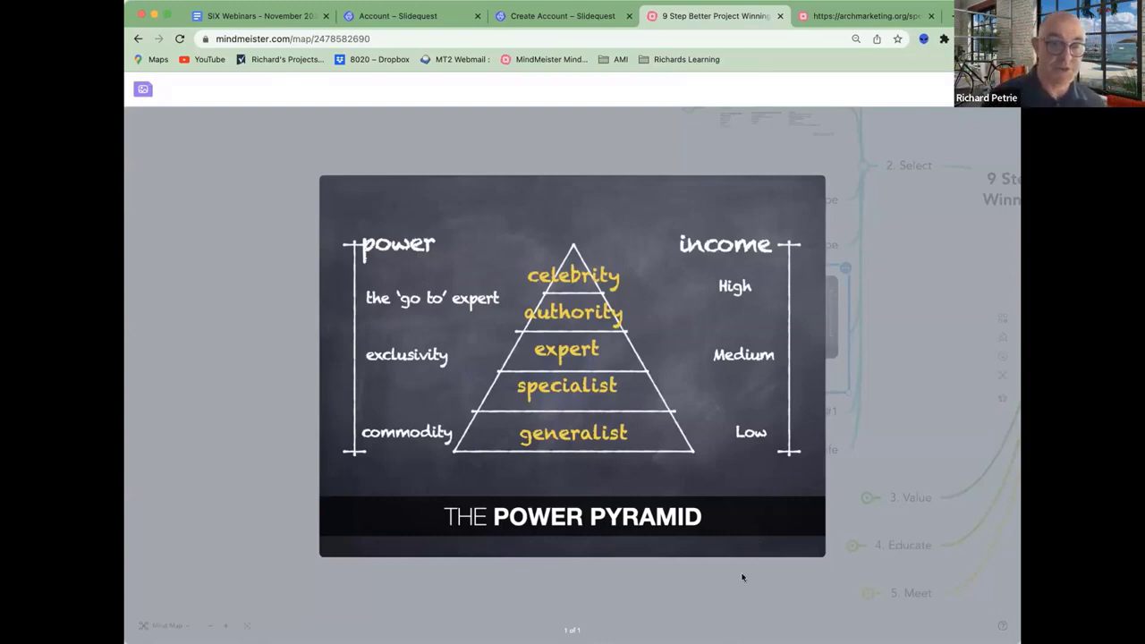
{"action": "mouse_move", "coordinate": [632, 456]}
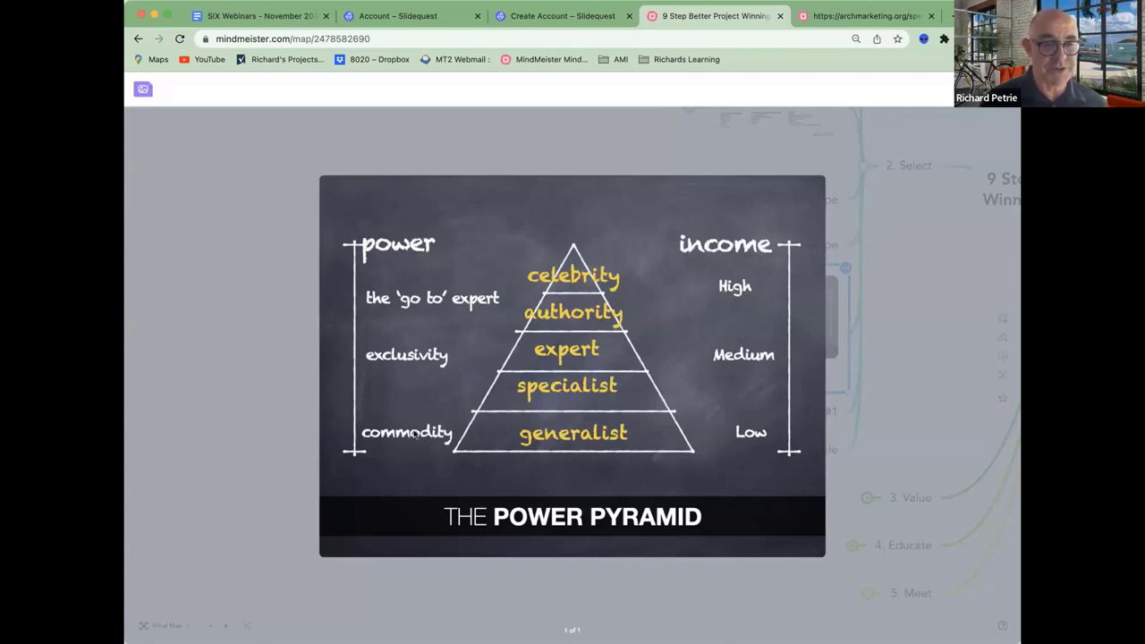
{"action": "mouse_move", "coordinate": [550, 397]}
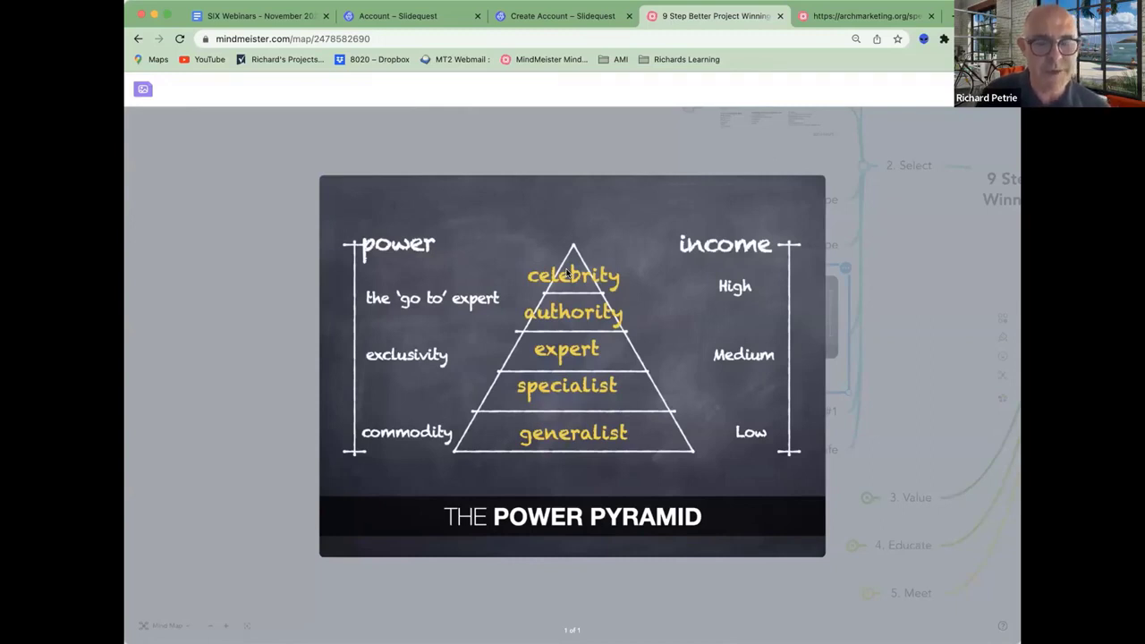
{"action": "mouse_move", "coordinate": [608, 264]}
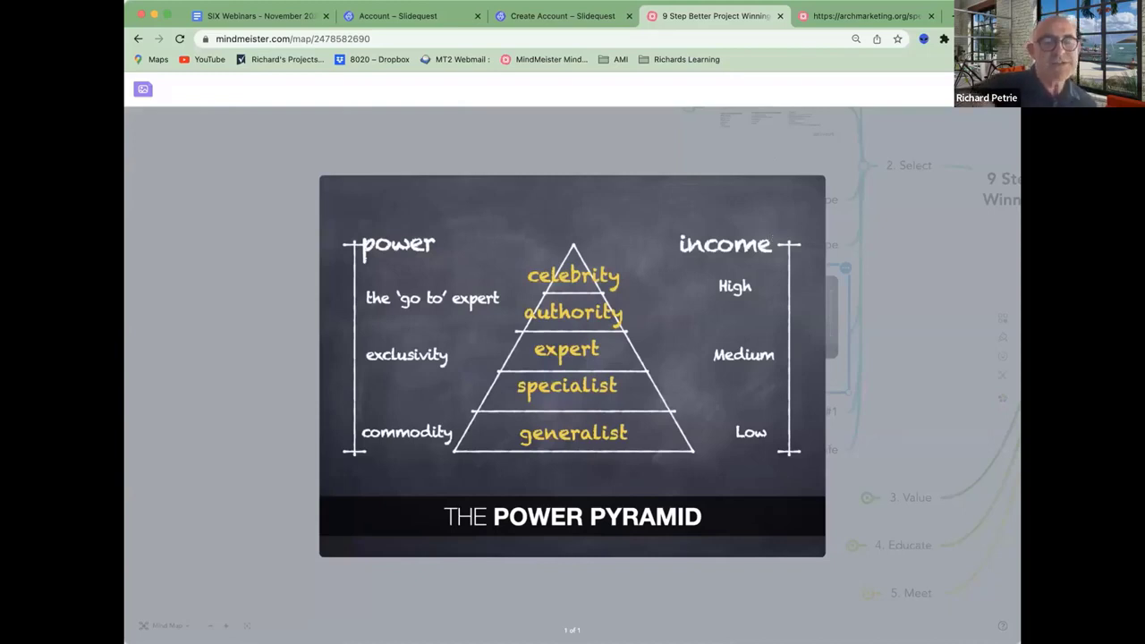
{"action": "mouse_move", "coordinate": [754, 297]}
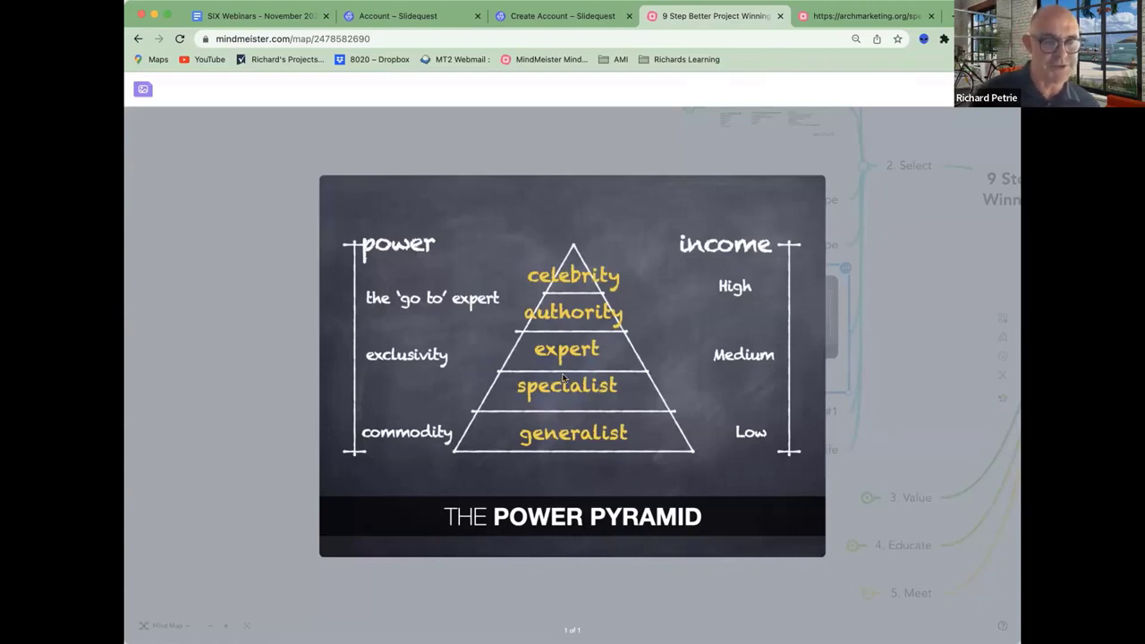
{"action": "mouse_move", "coordinate": [965, 300]}
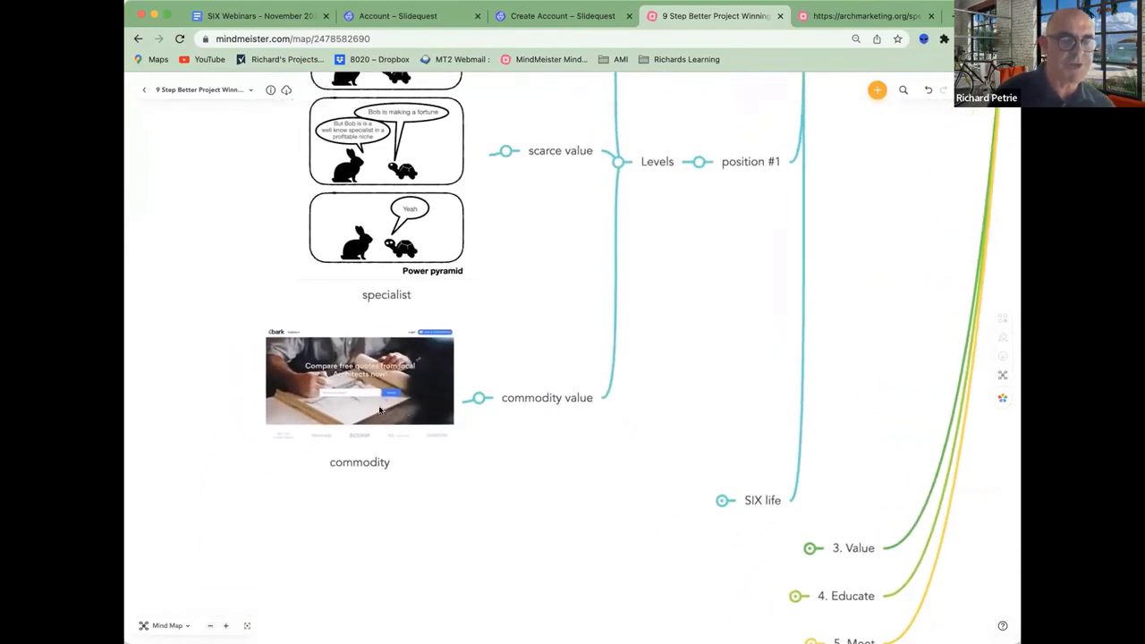
Bring up image options for the commodity, specialist and monopoly images in Levels.
{"action": "left_click", "coordinate": [359, 380]}
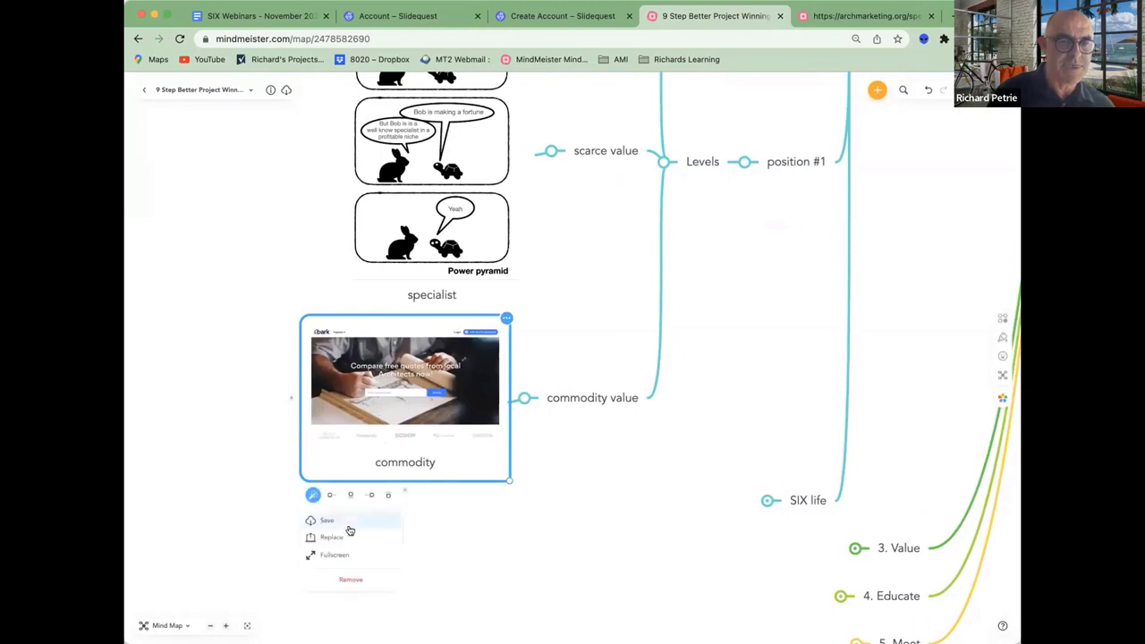
{"action": "left_click", "coordinate": [338, 554]}
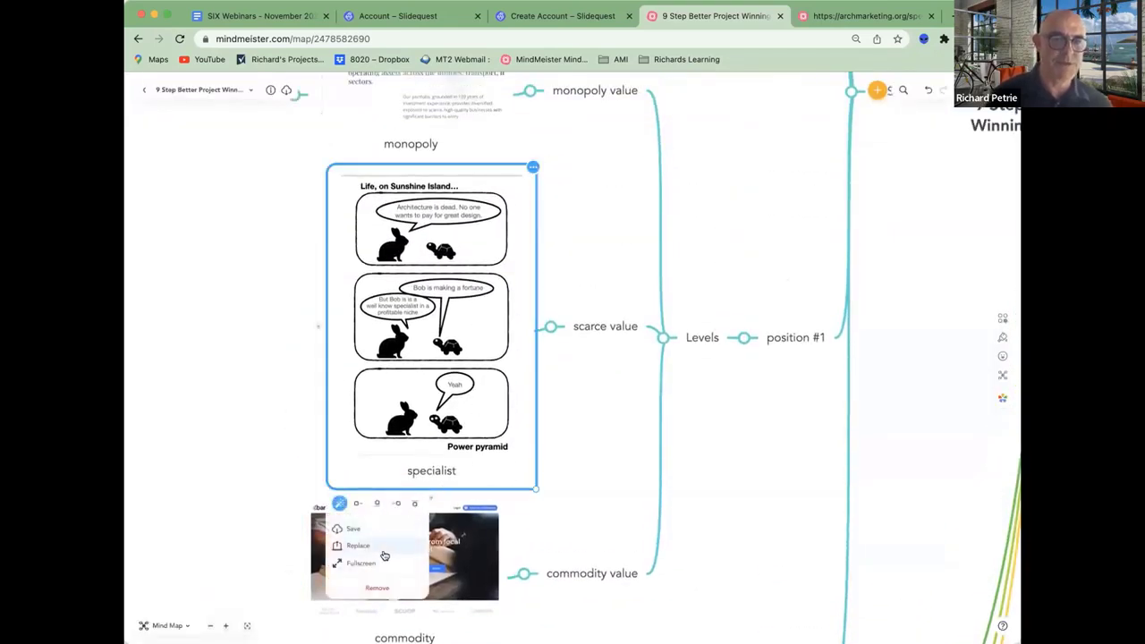
{"action": "left_click", "coordinate": [351, 563]}
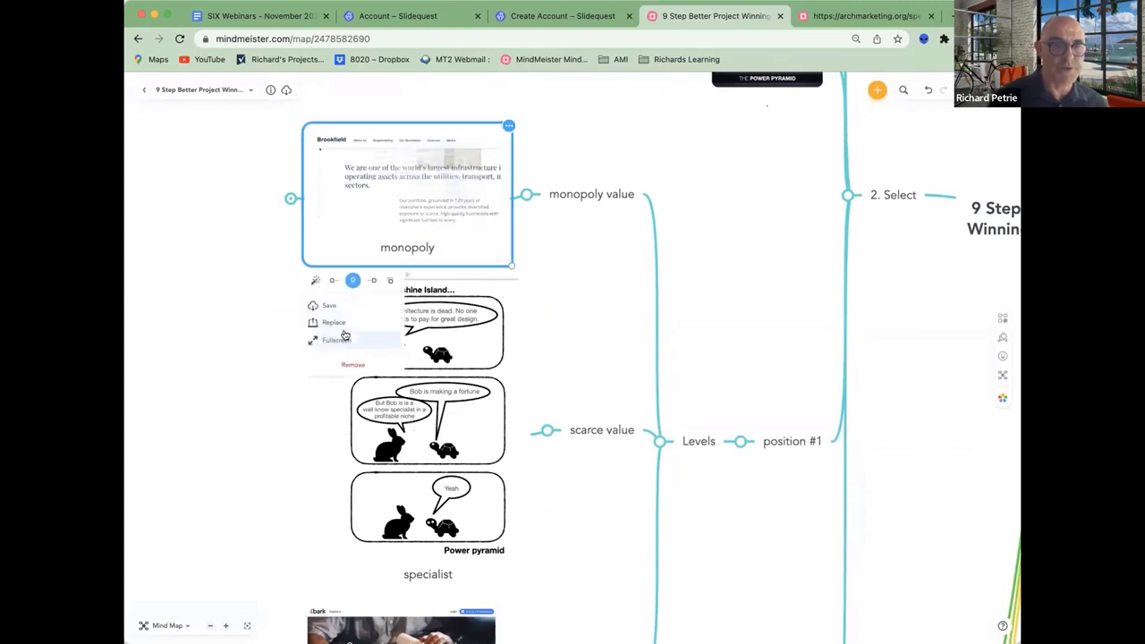
Show the Brookfield website's monopoly image full screen from its image menu.
{"action": "left_click", "coordinate": [335, 339]}
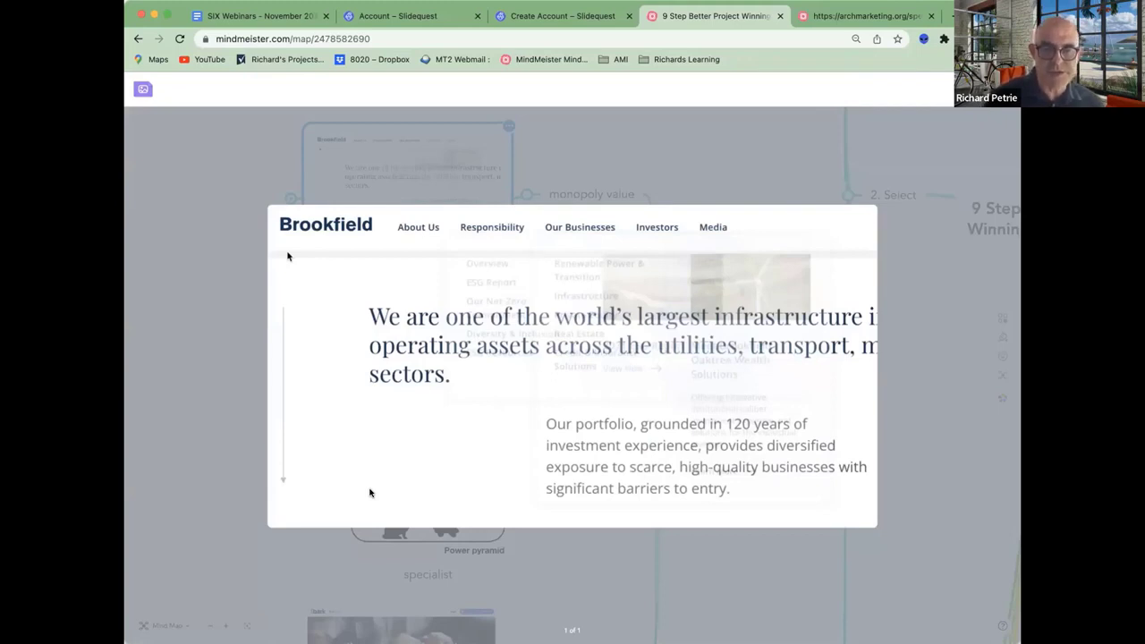
{"action": "mouse_move", "coordinate": [608, 470]}
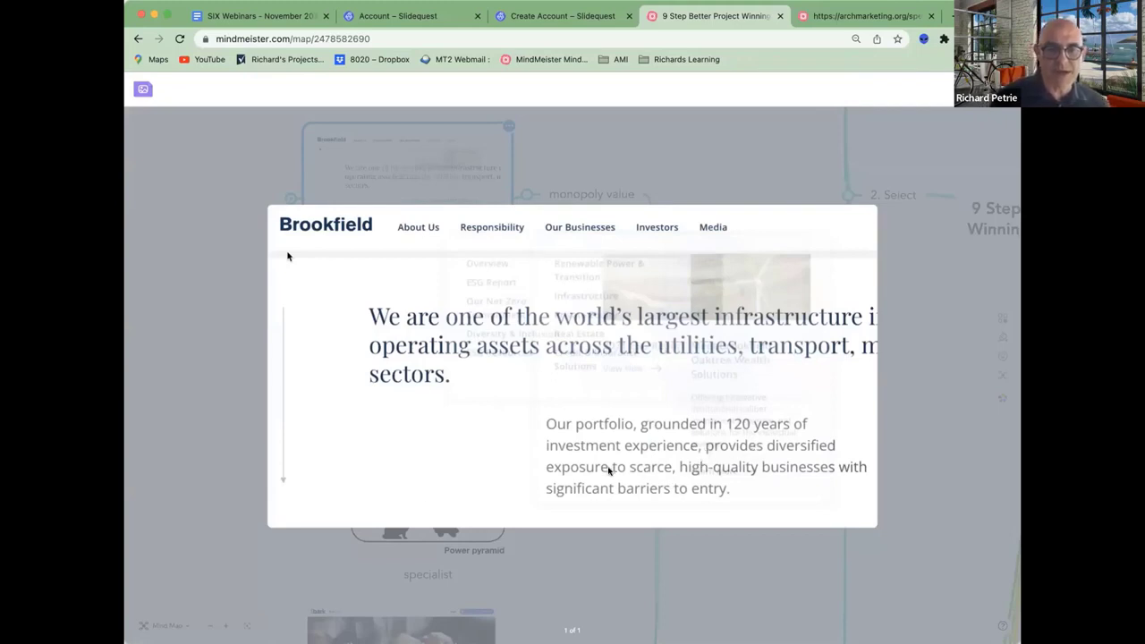